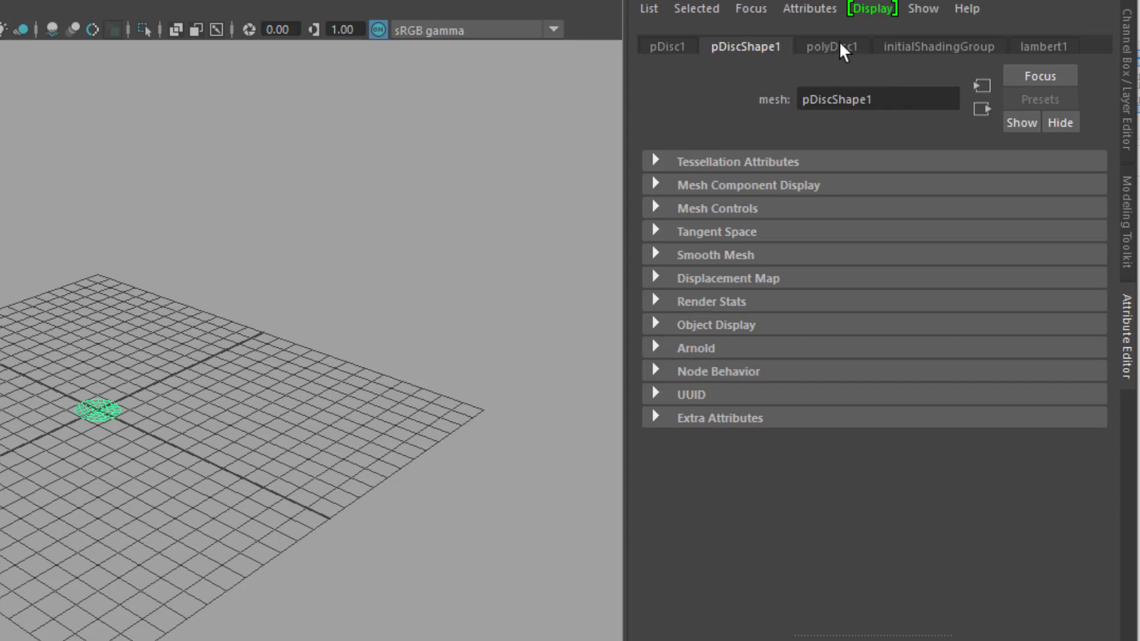
Show the polyDisc1 history settings: 3 sides, circle mode, 3 subdivisions, radius 1.
left_click(831, 46)
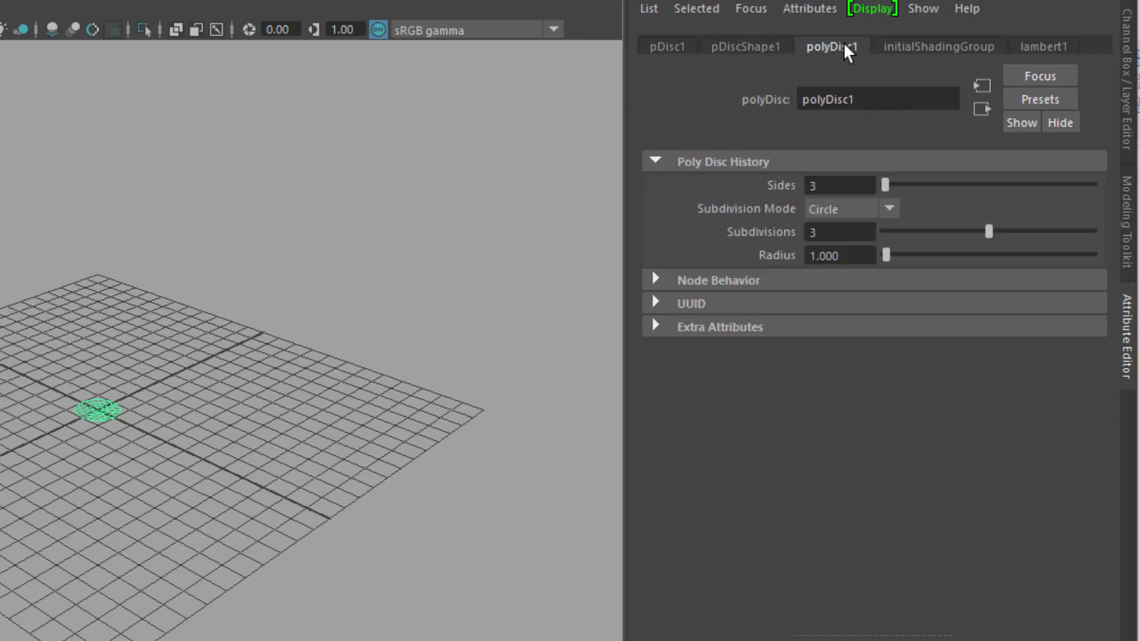
mouse_move(932, 307)
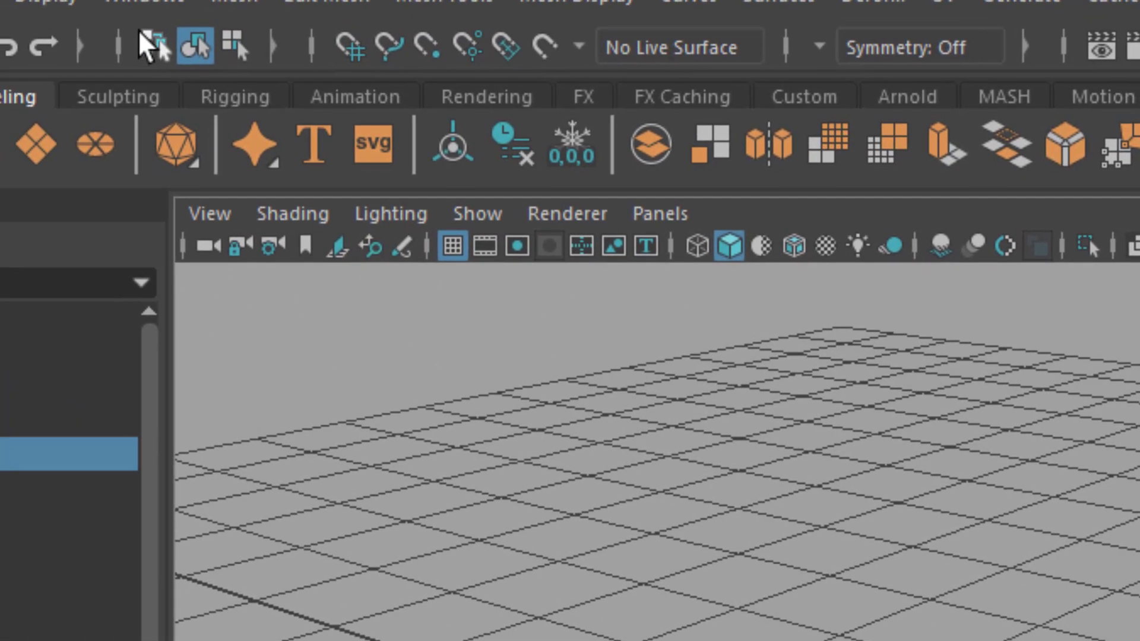
Open the Windows menu to reach the Bifrost Graph Editor entry.
left_click(236, 13)
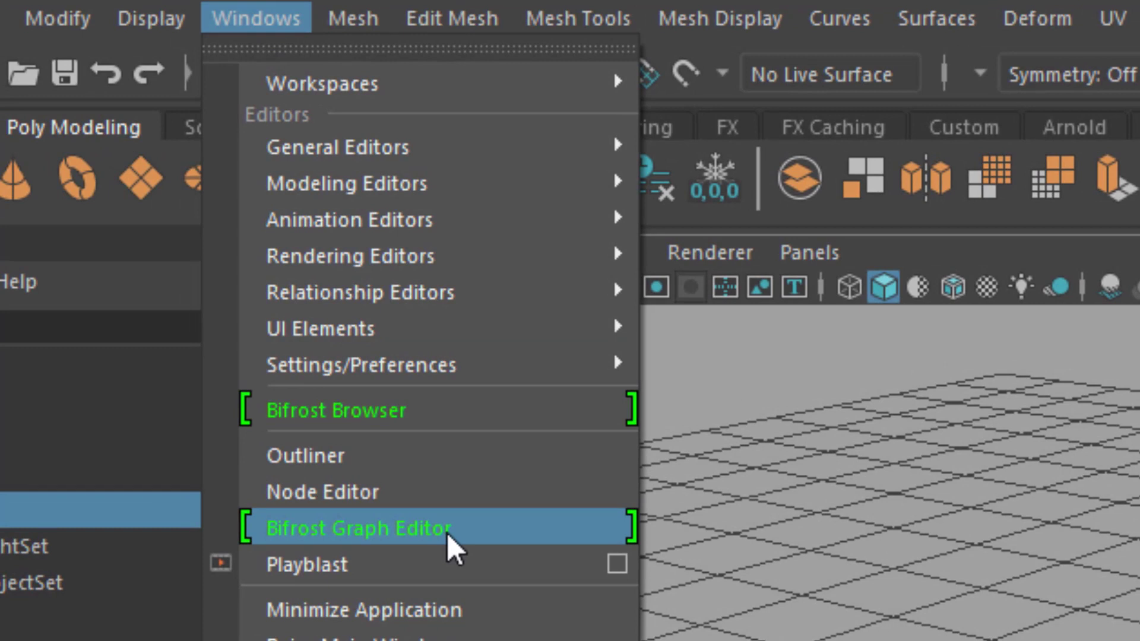
mouse_move(360, 364)
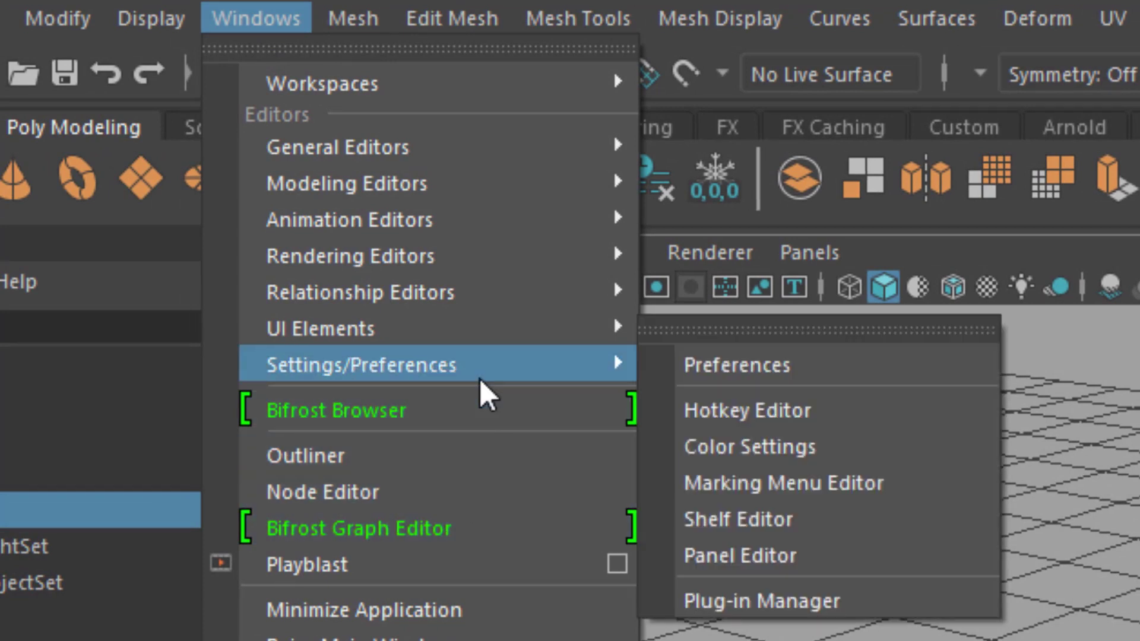
mouse_move(762, 600)
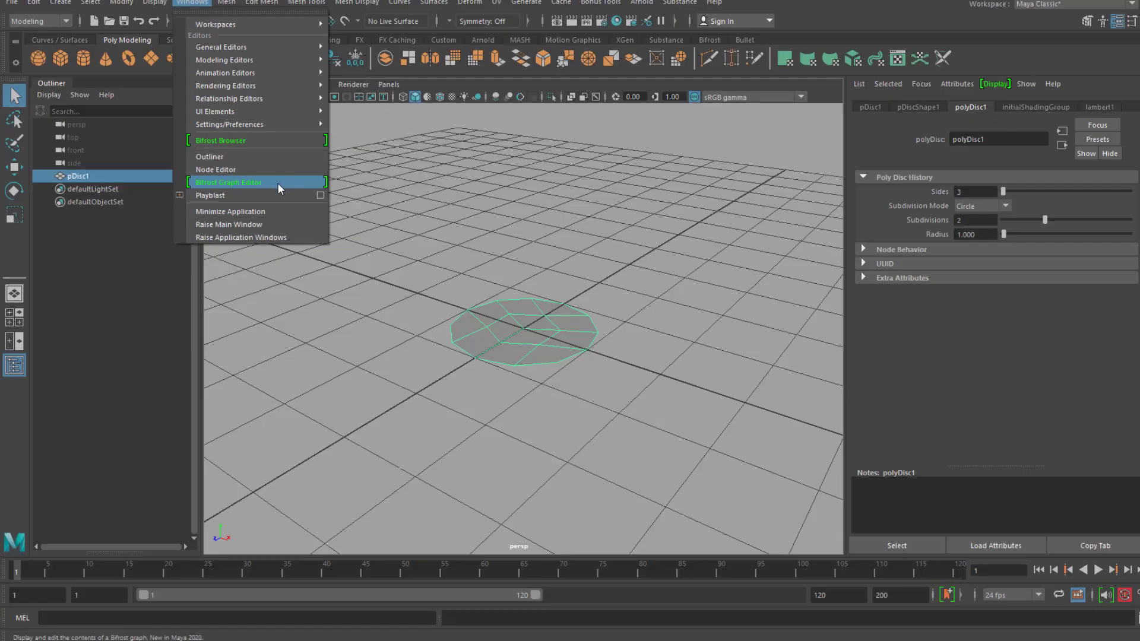
Open the Bifrost Graph Editor and create a new graph.
left_click(229, 182)
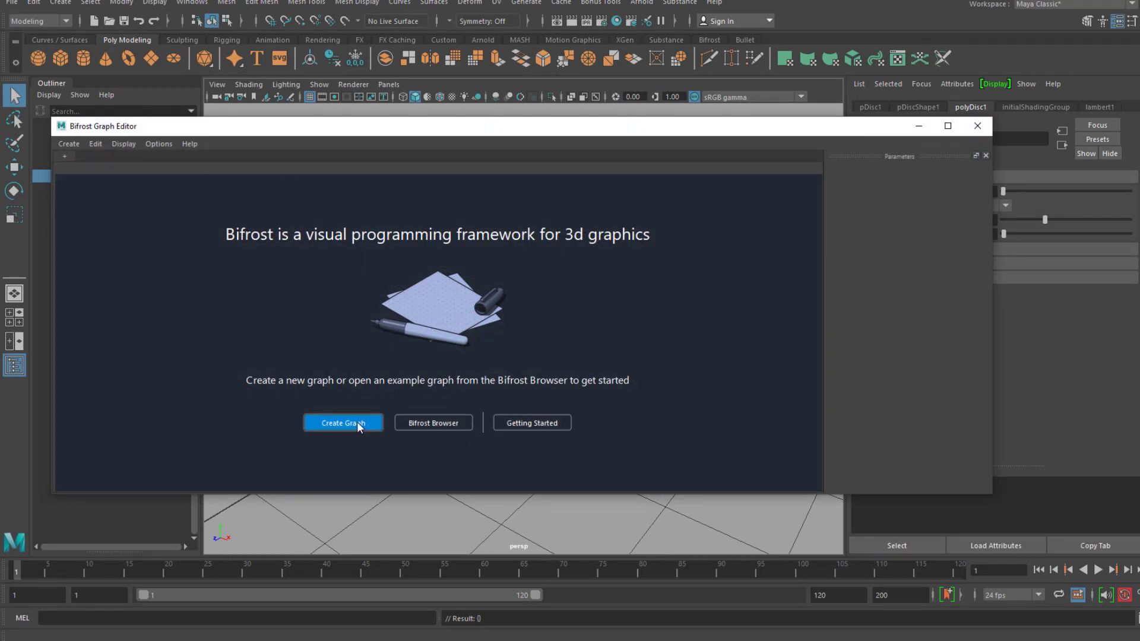
left_click(342, 422)
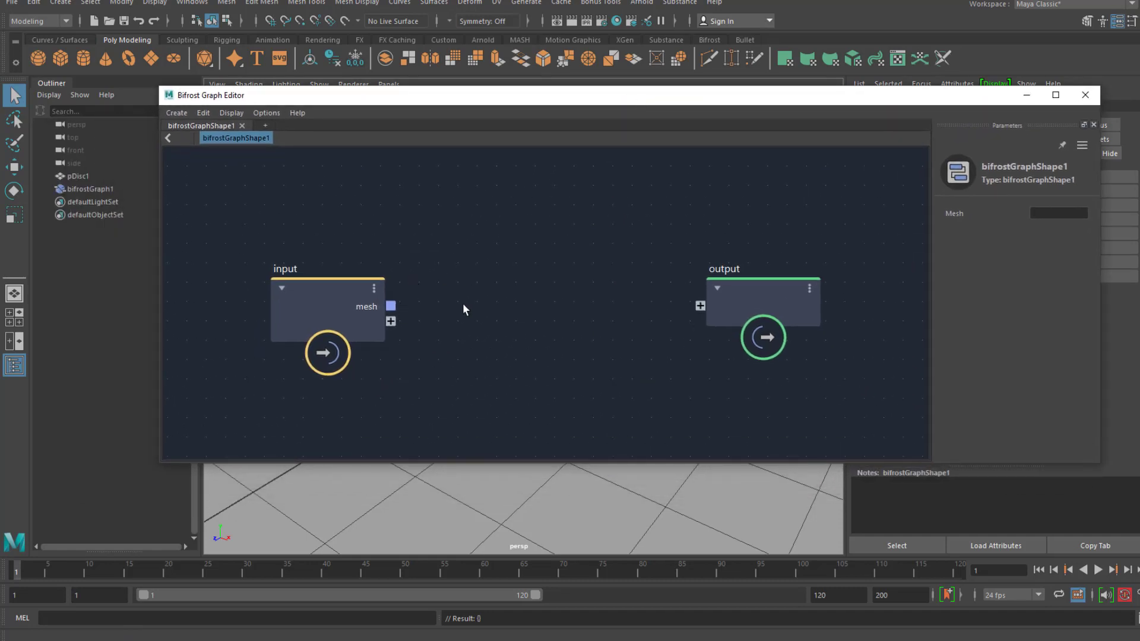
Delete the default input node and drag pDisc1 from the Outliner into the graph.
left_click(327, 309)
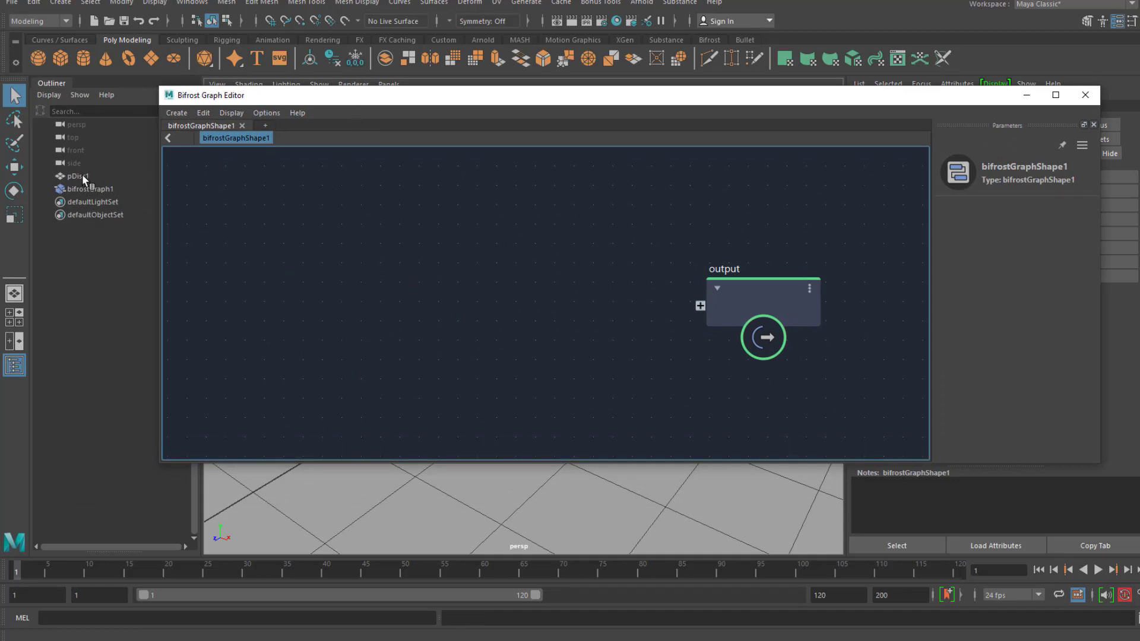
mouse_move(382, 100)
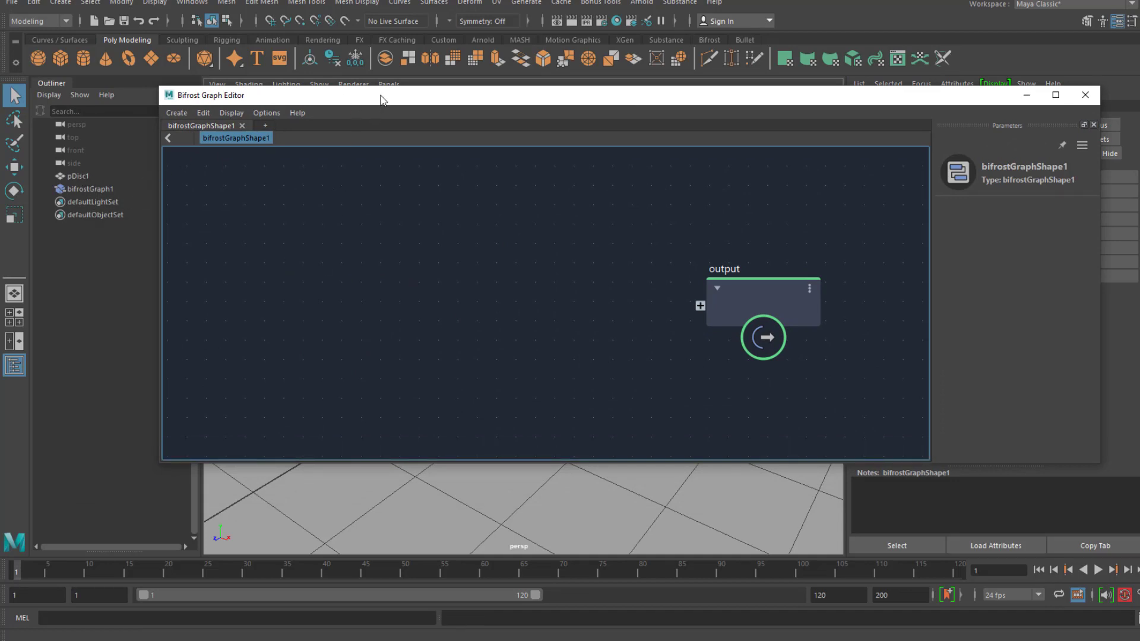
left_click_drag(383, 100, 345, 121)
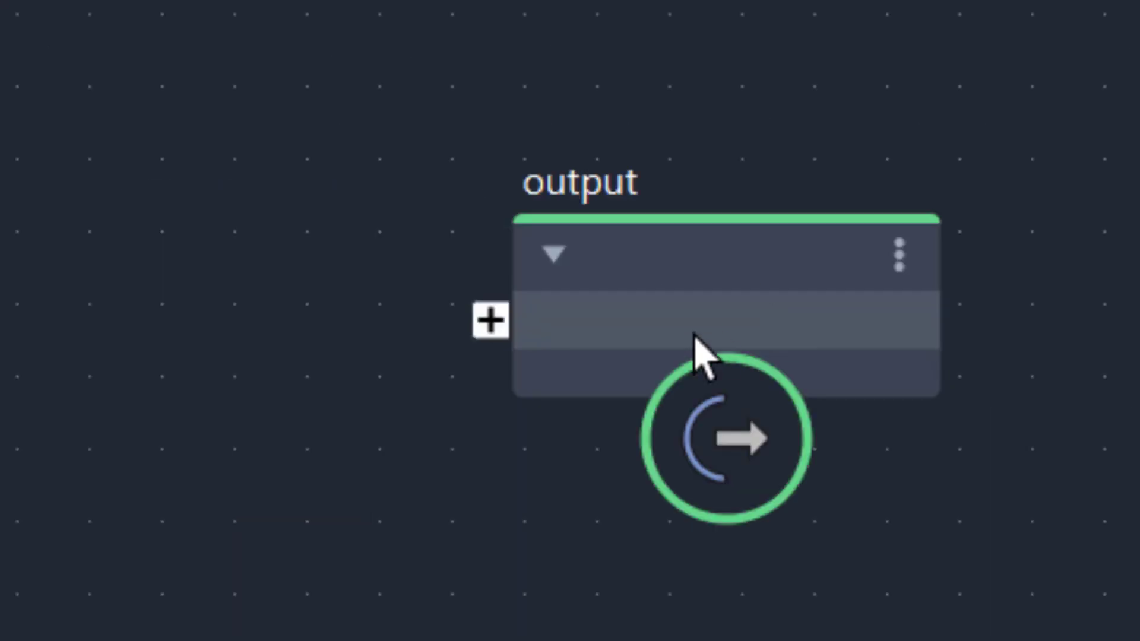
scroll("down", 3)
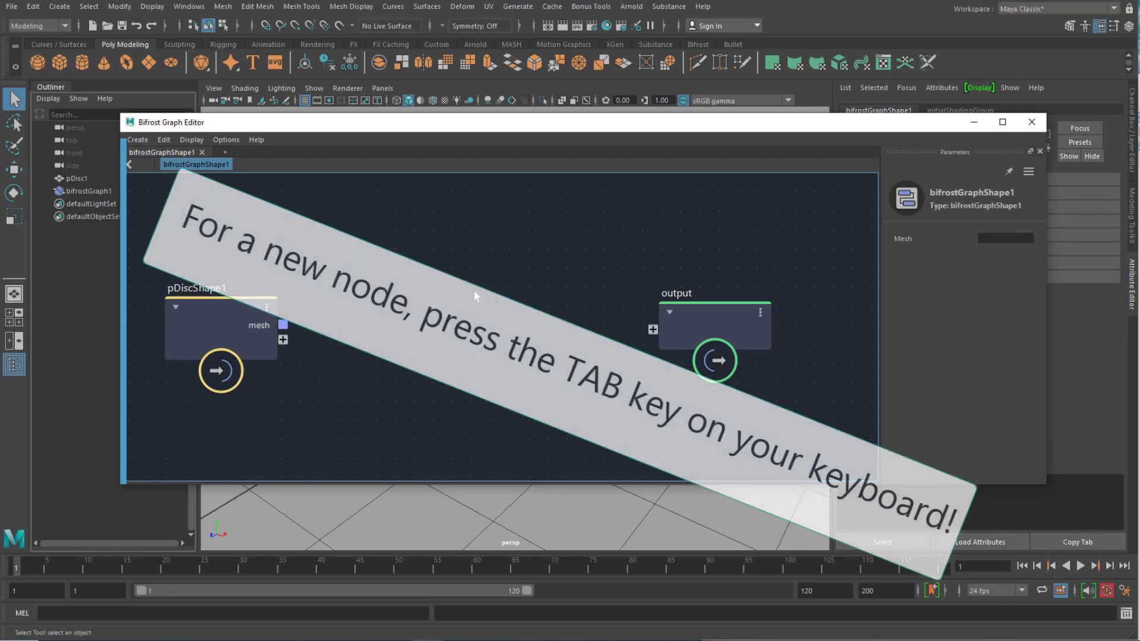
Search 'arrow' in the node search and add a create_arrow_strands node.
key("Tab")
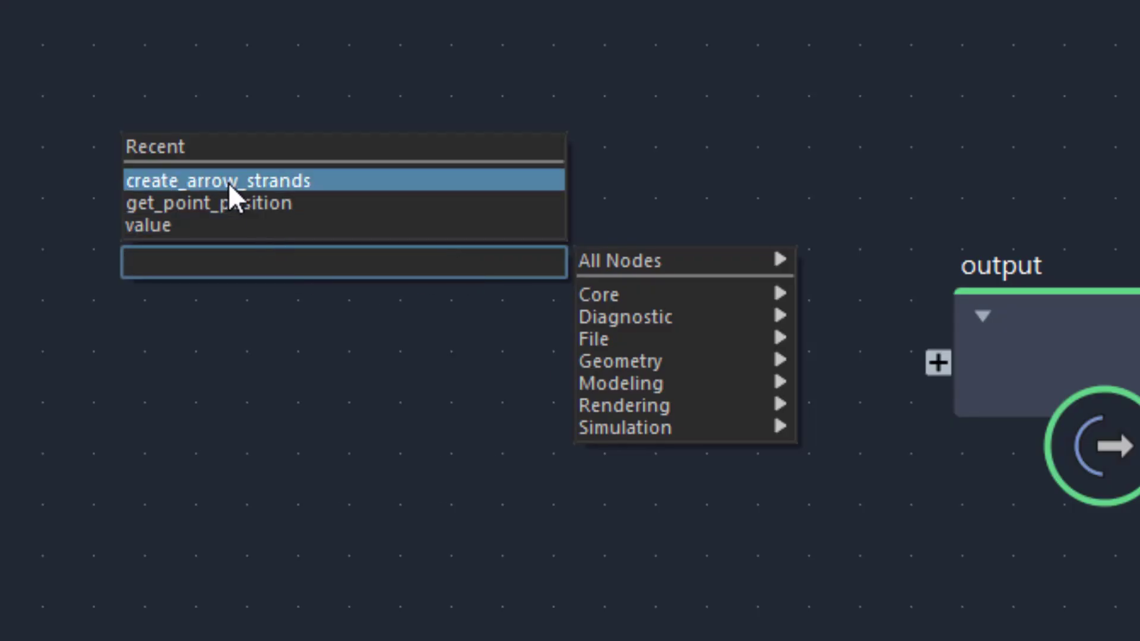
mouse_move(271, 190)
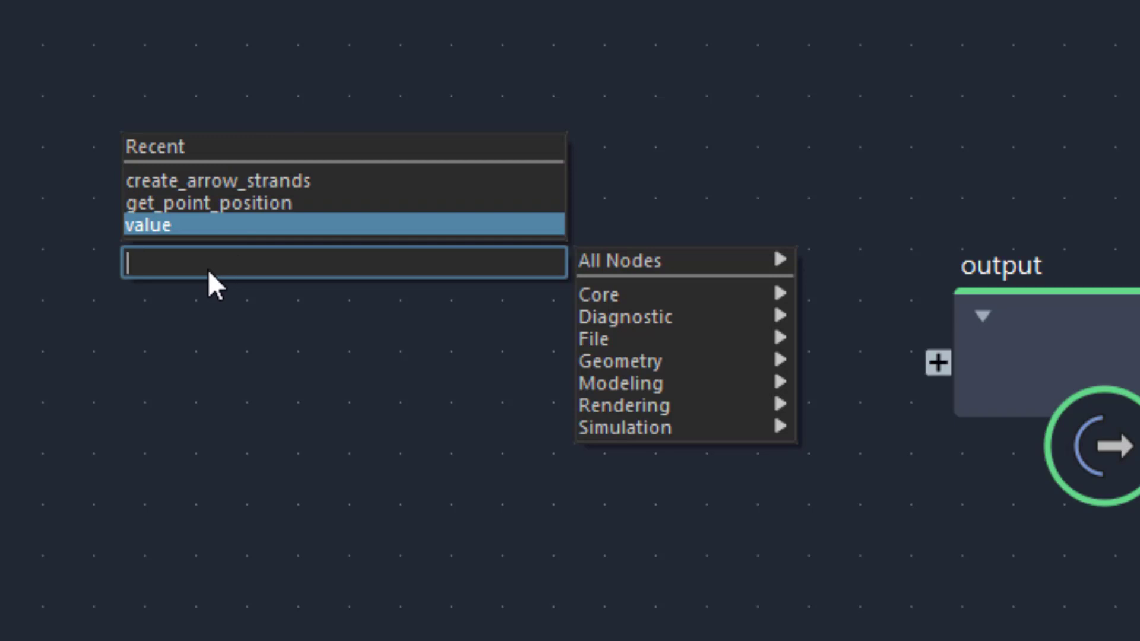
type("arrow")
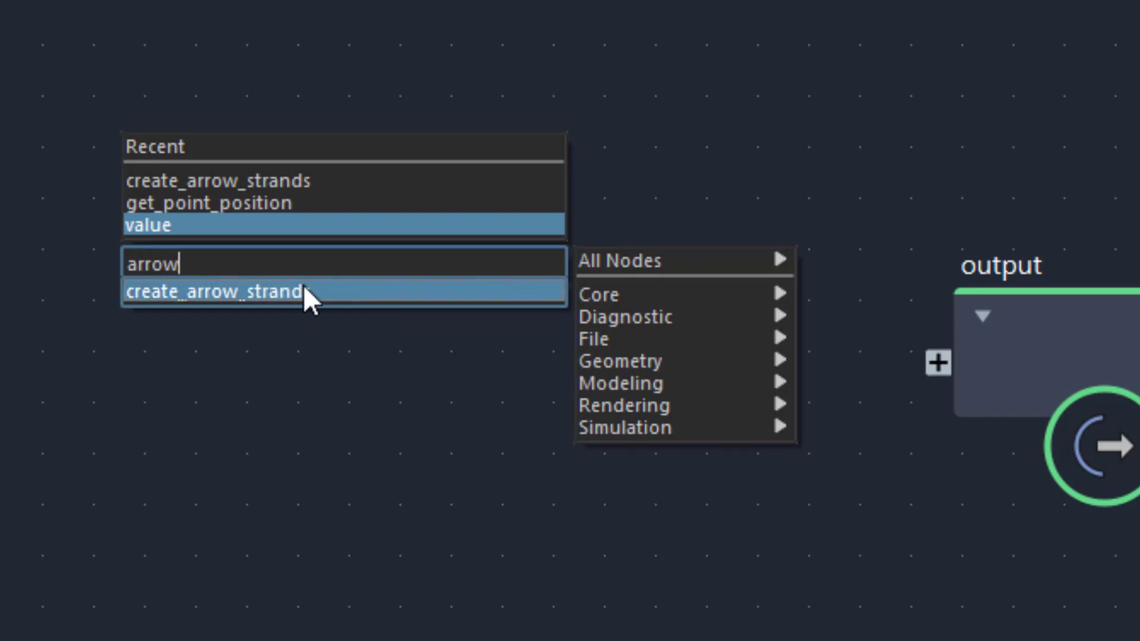
left_click(214, 291)
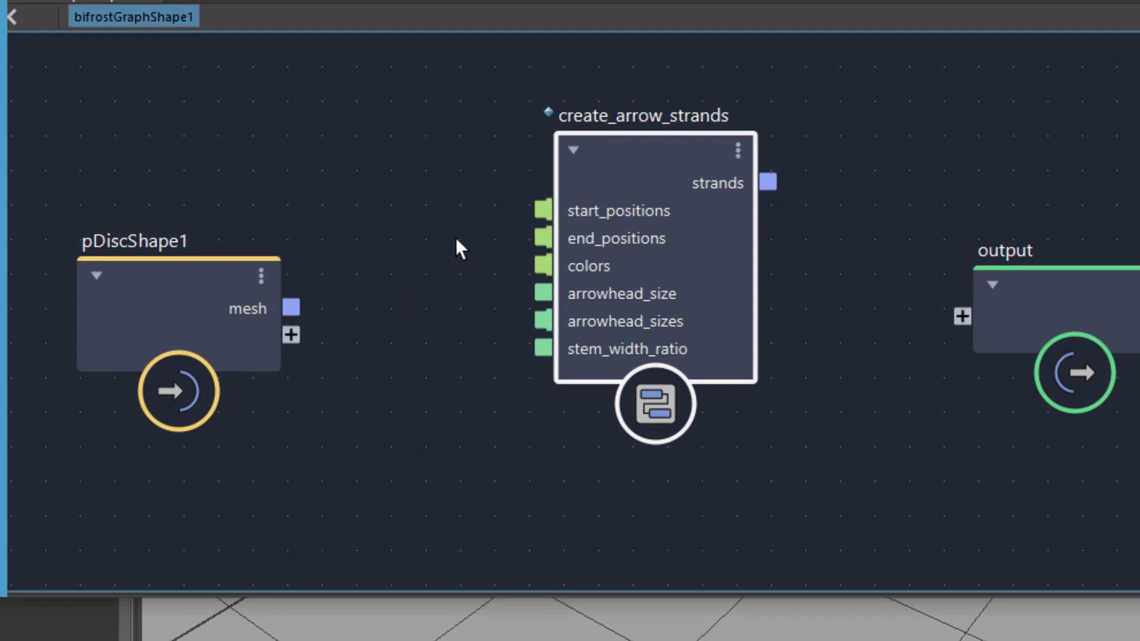
mouse_move(543, 210)
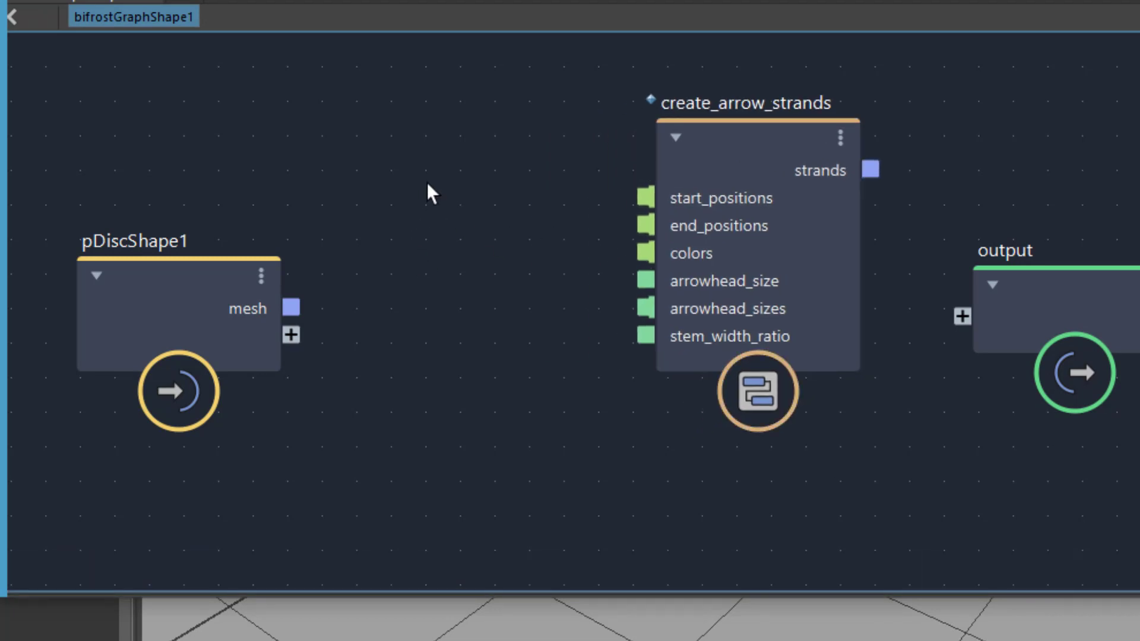
mouse_move(153, 301)
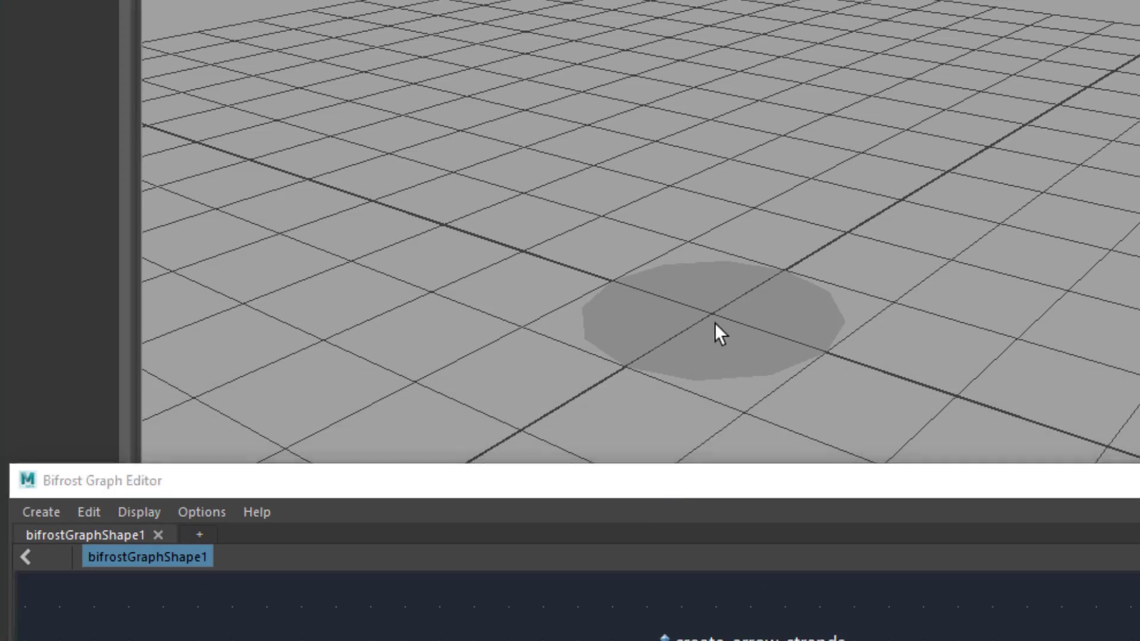
Search 'gpp' in the node search and add a get_point_position node.
left_click(716, 333)
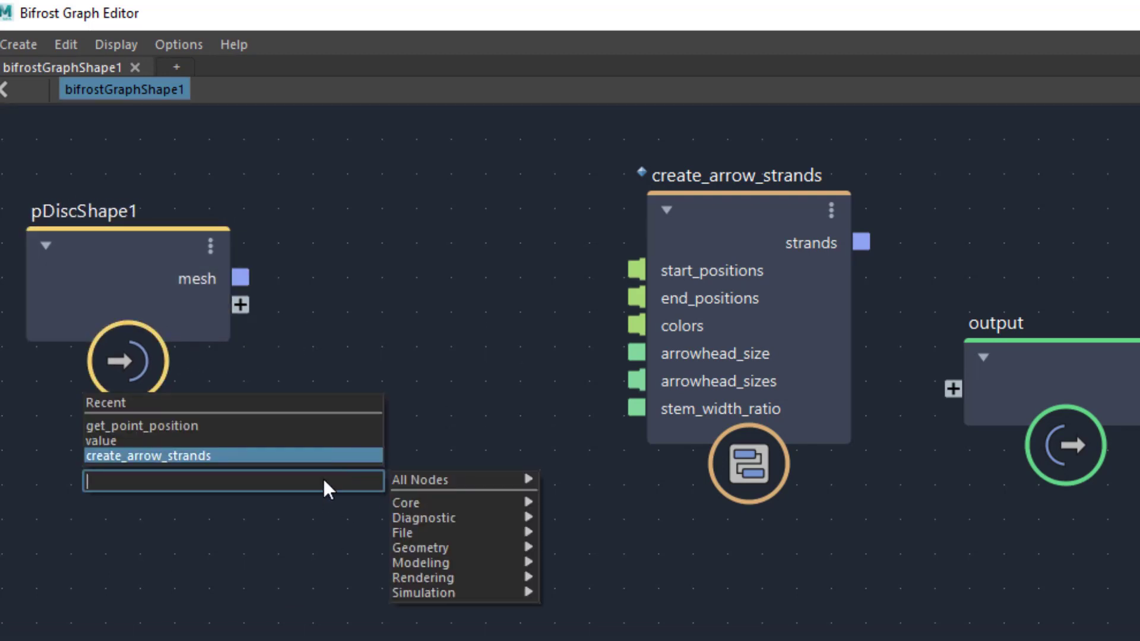
mouse_move(263, 511)
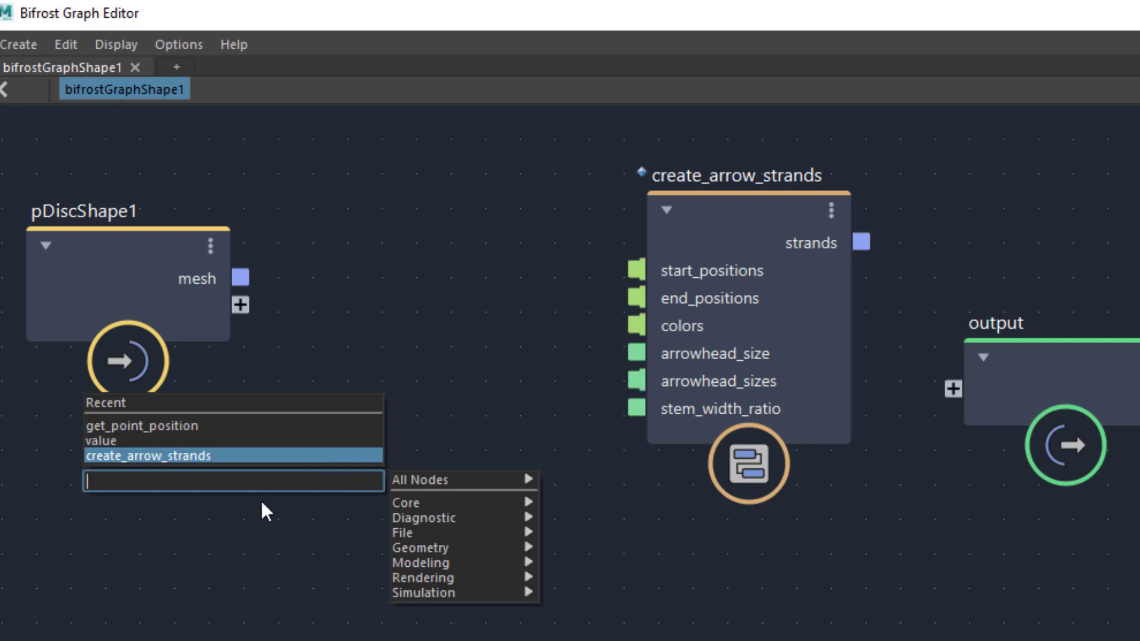
type("gpp")
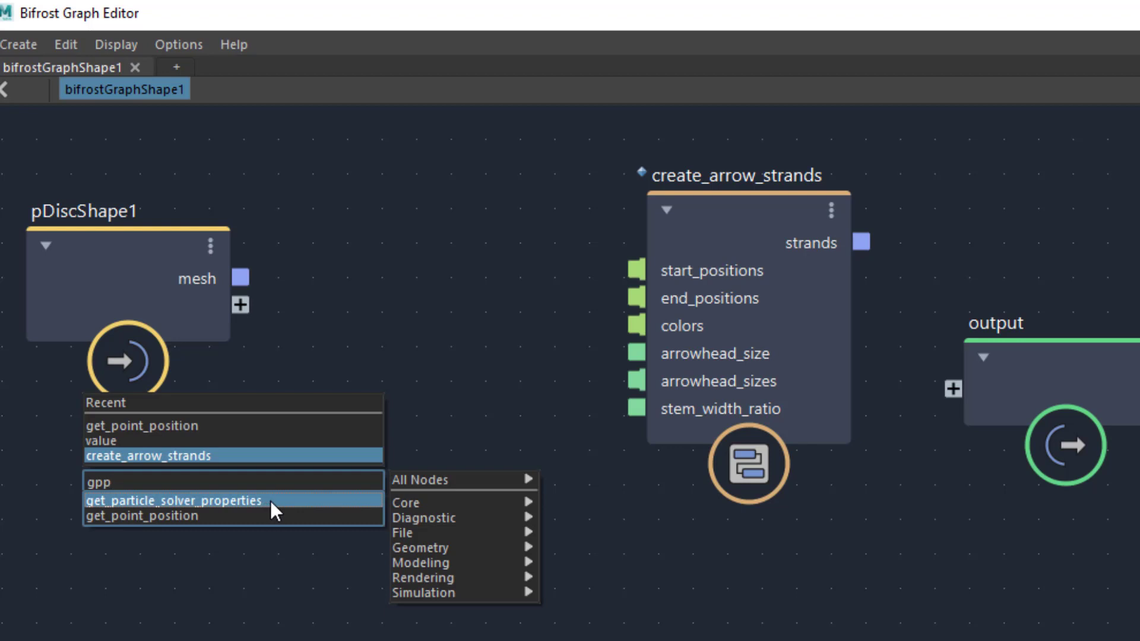
type("l")
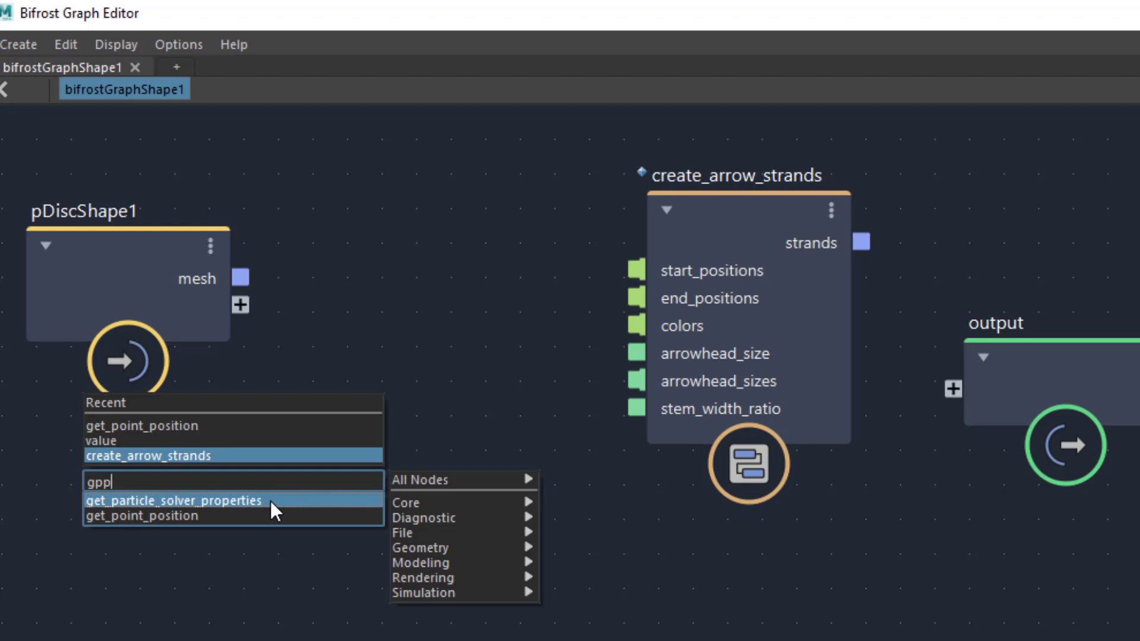
left_click(142, 515)
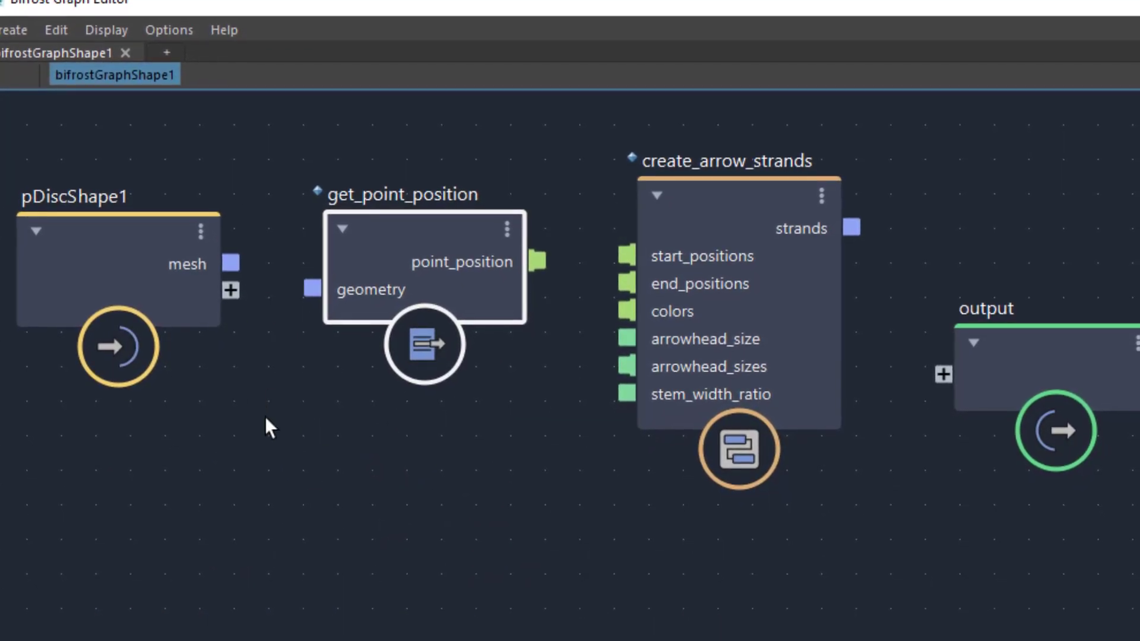
Wire pDiscShape1 mesh into get_point_position, and point_position into start_positions.
left_click(417, 222)
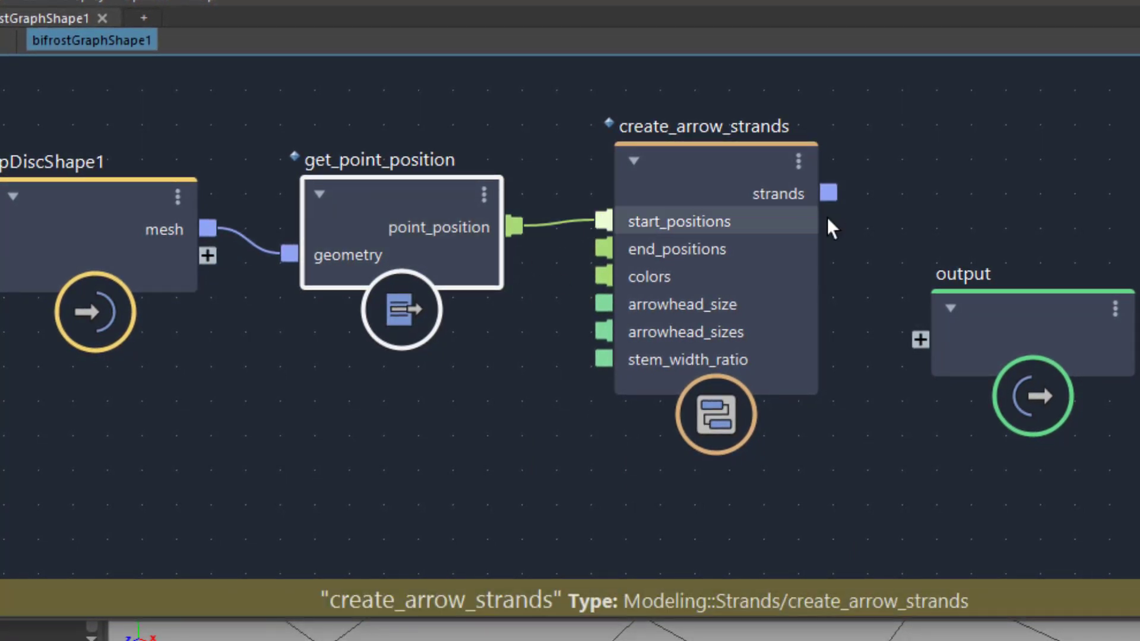
mouse_move(581, 260)
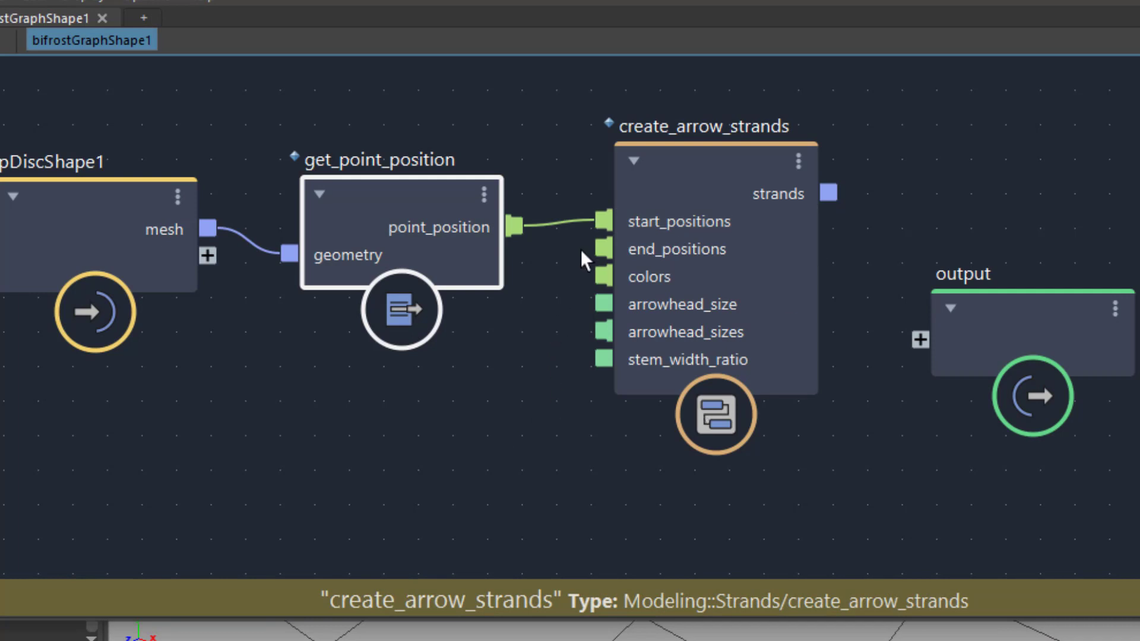
mouse_move(810, 135)
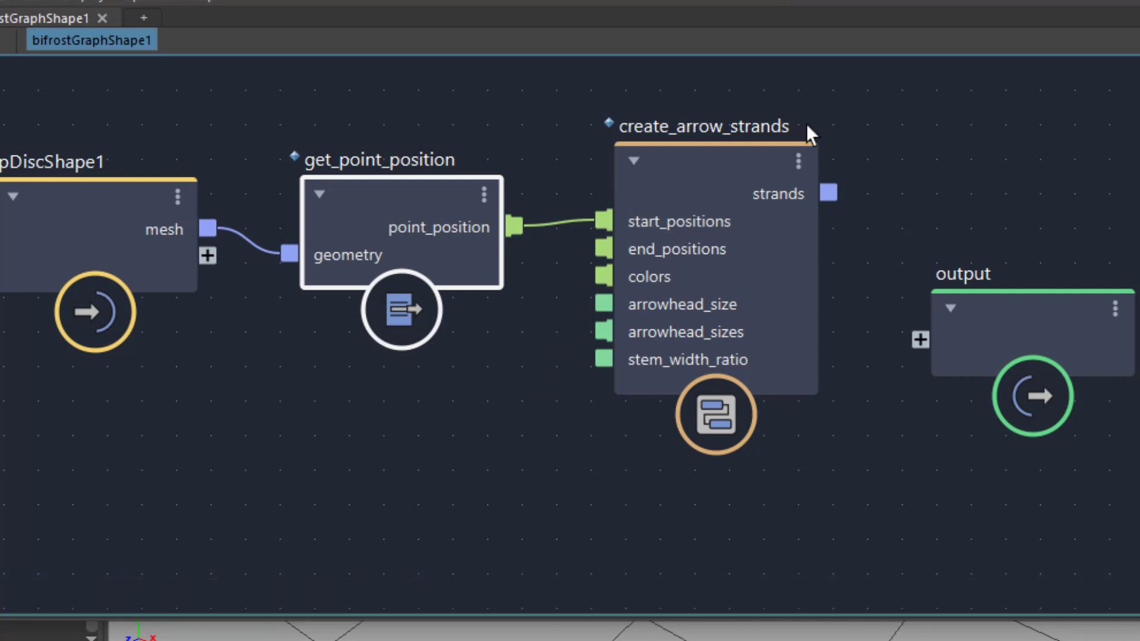
left_click(702, 126)
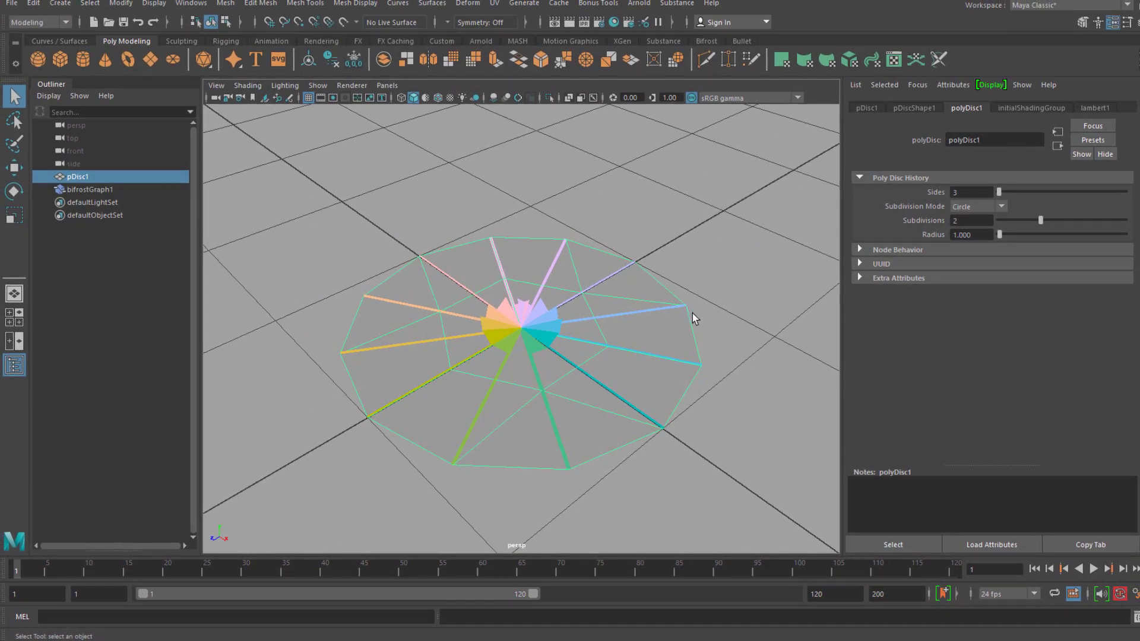
mouse_move(337, 382)
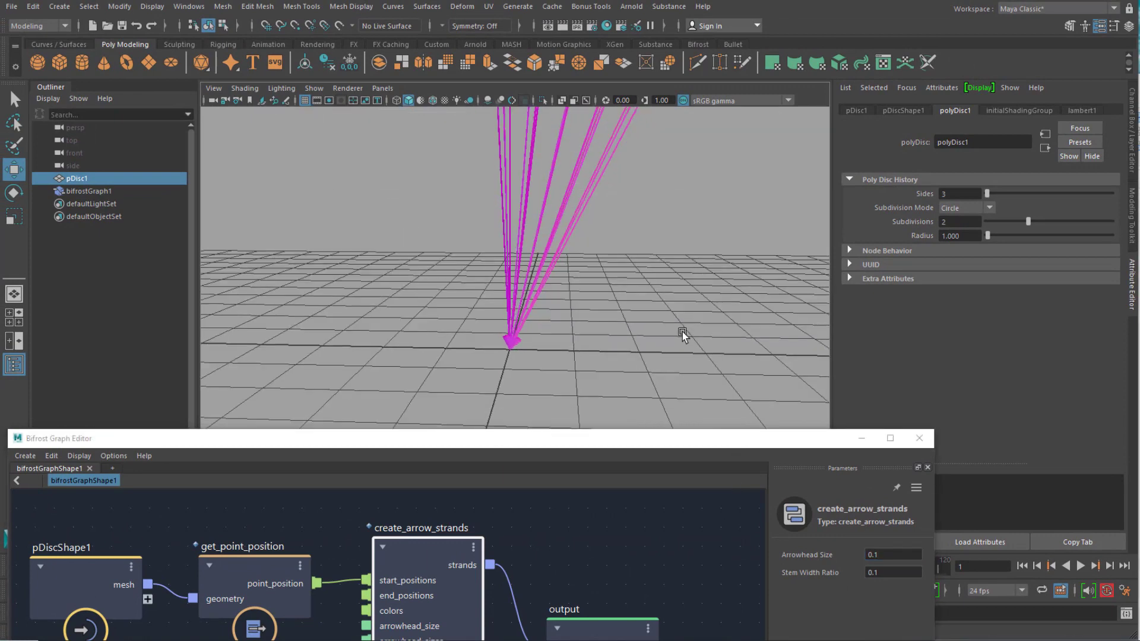
Set the create_arrow_strands Stem Width Ratio to 0.5.
left_click(892, 573)
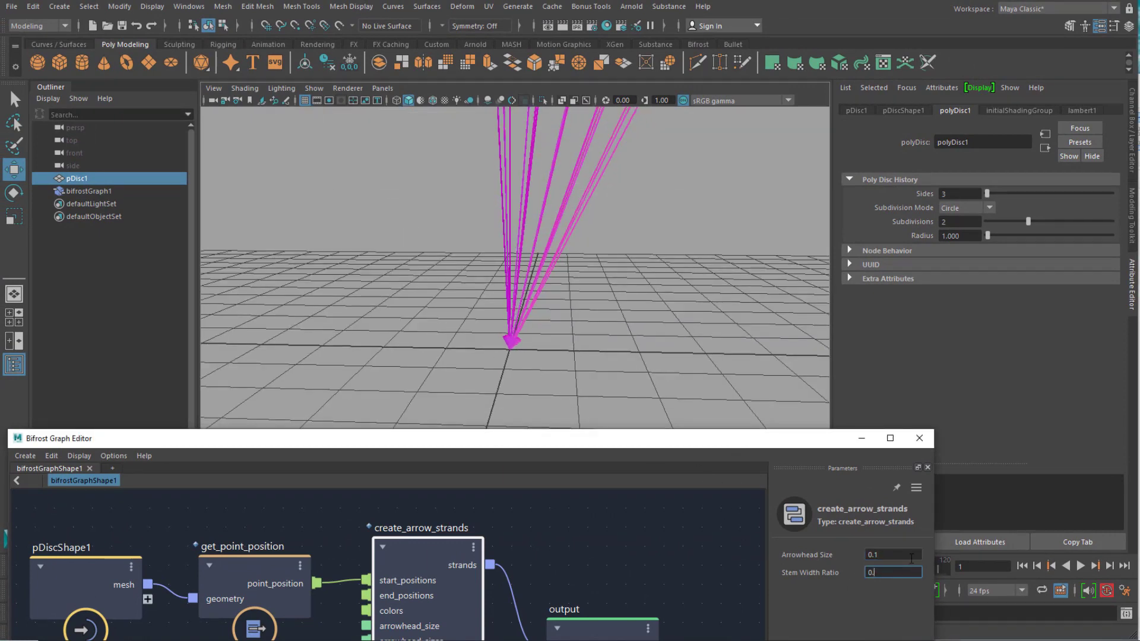
type("0.5")
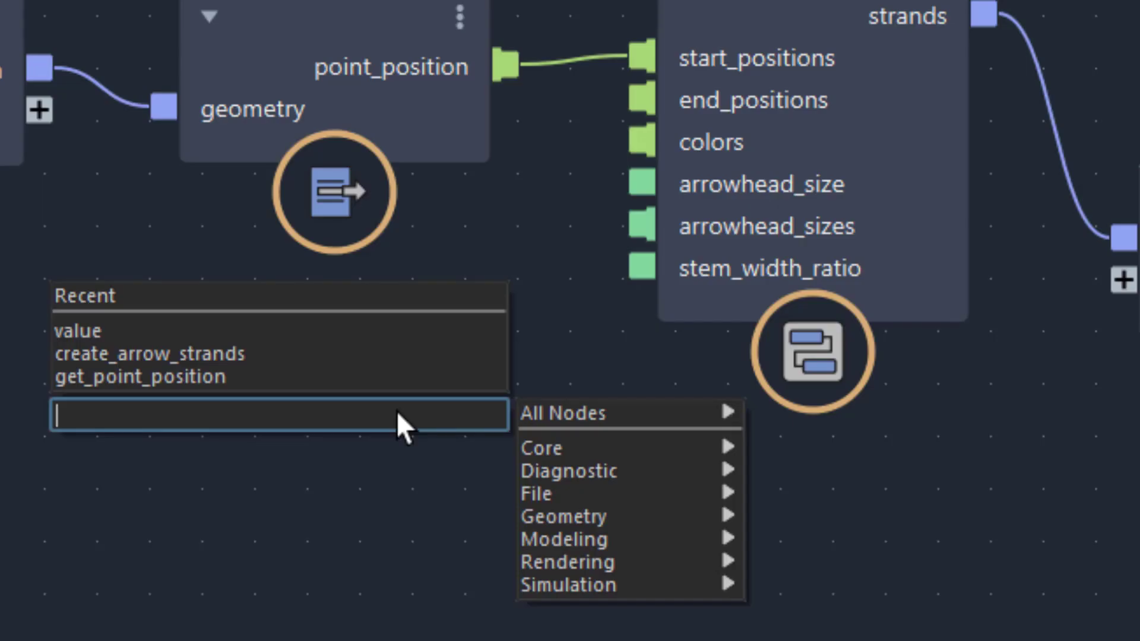
Add a 'value' node from the node search for the arrowhead size.
type("value")
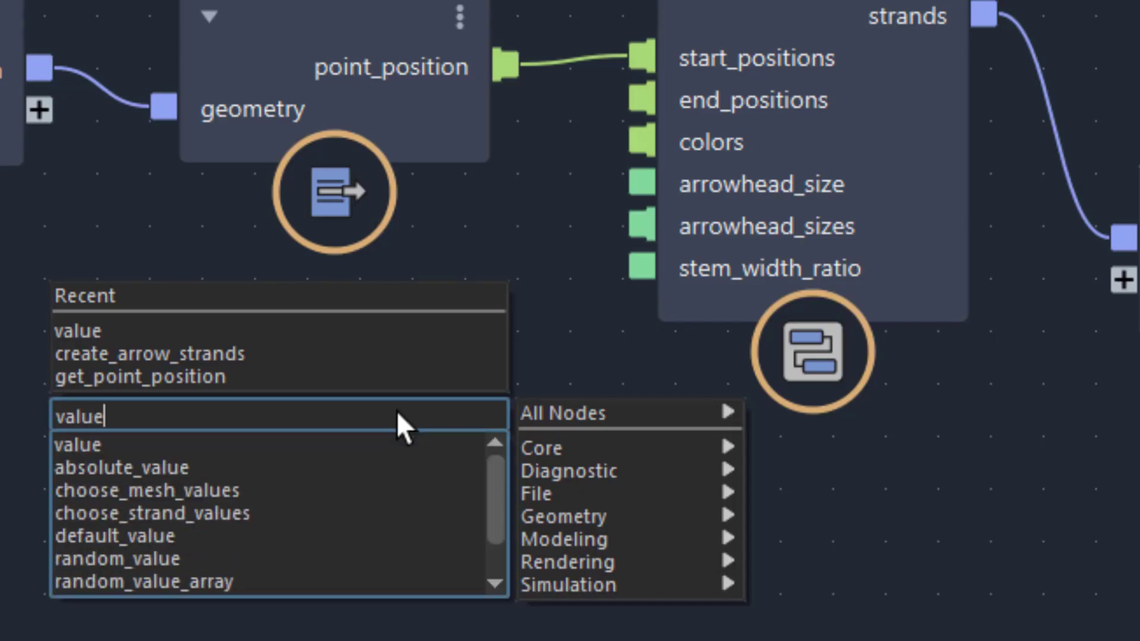
left_click(78, 444)
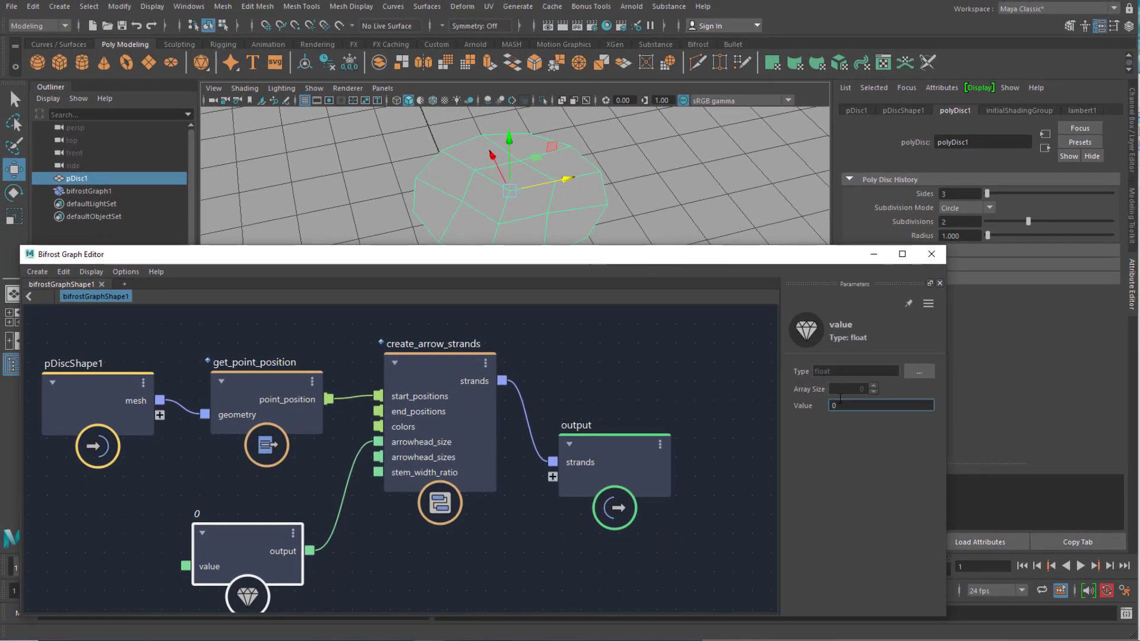
Enter 0.1 as the value node's Value.
type("0.1")
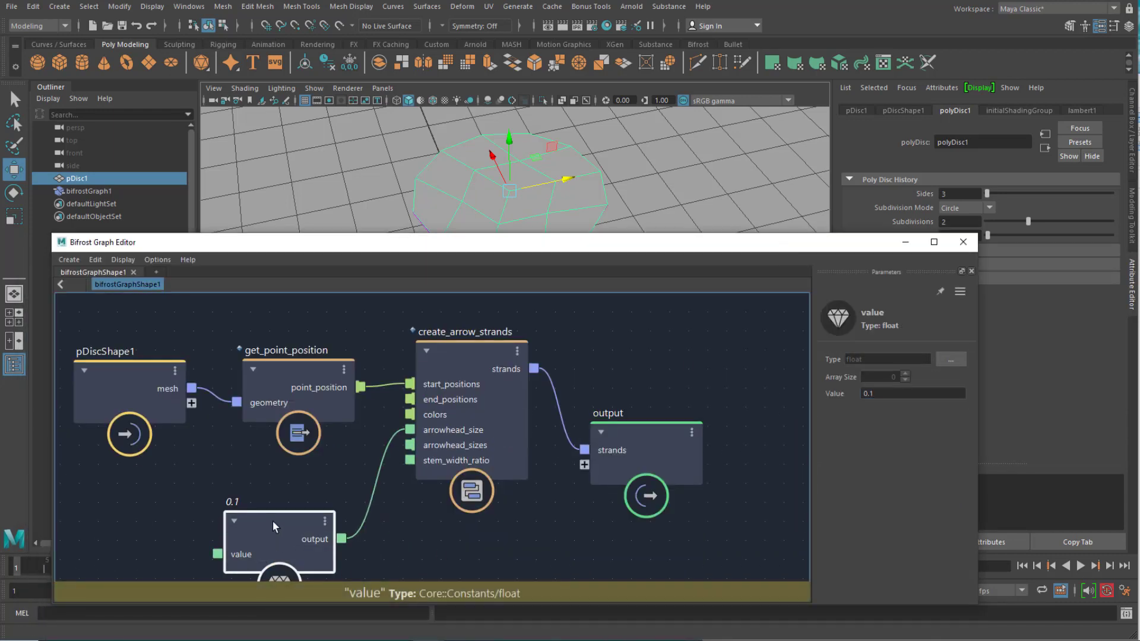
mouse_move(398, 546)
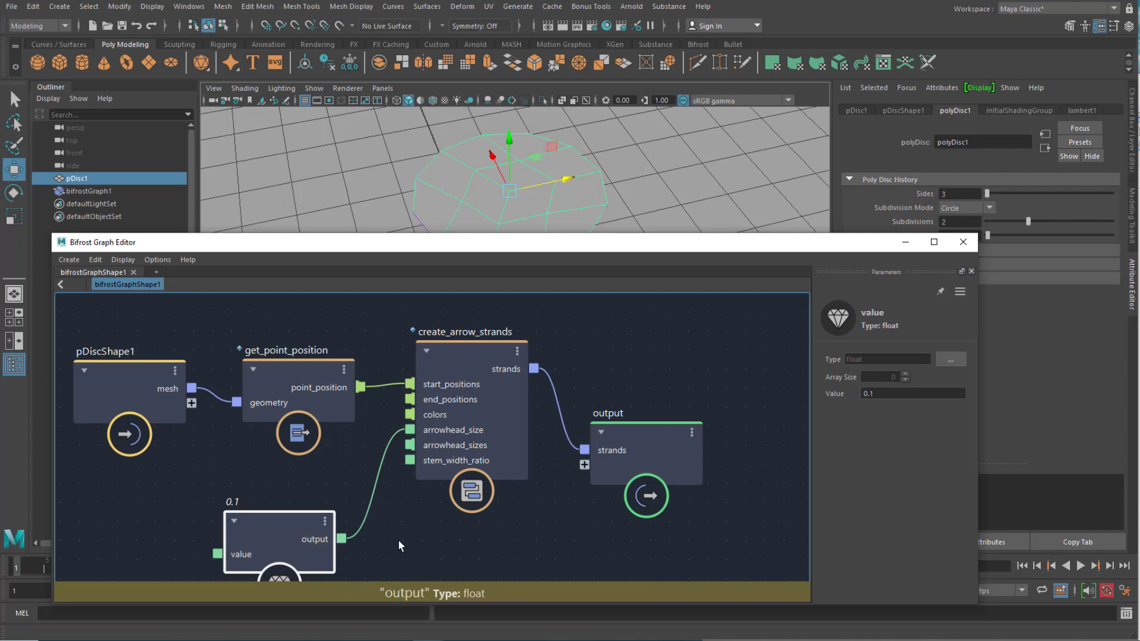
mouse_move(422, 593)
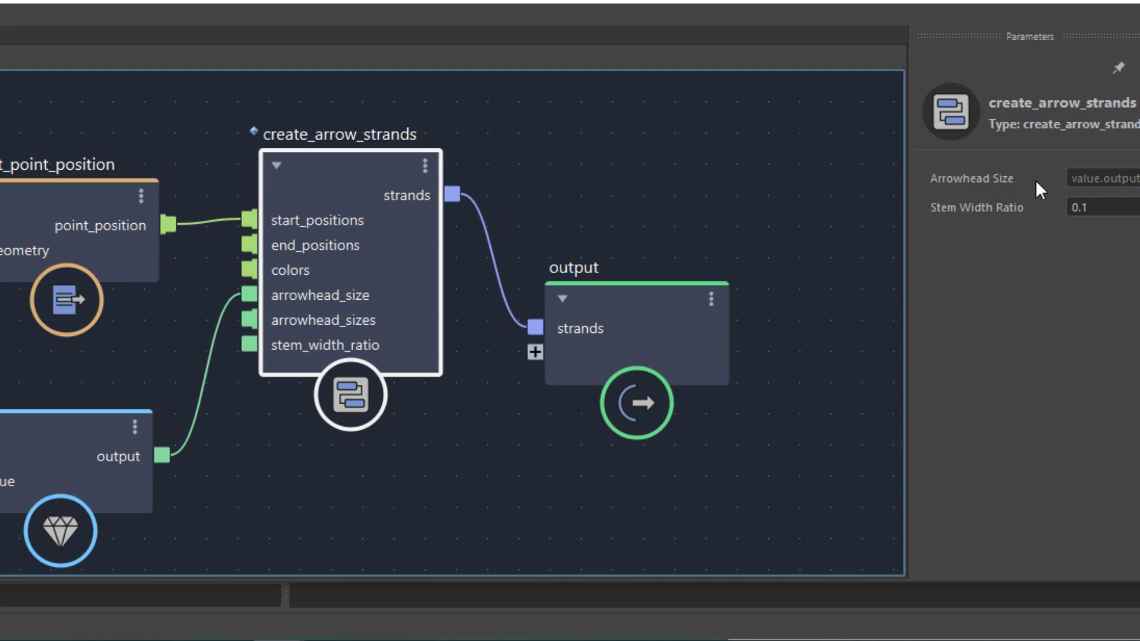
mouse_move(80, 441)
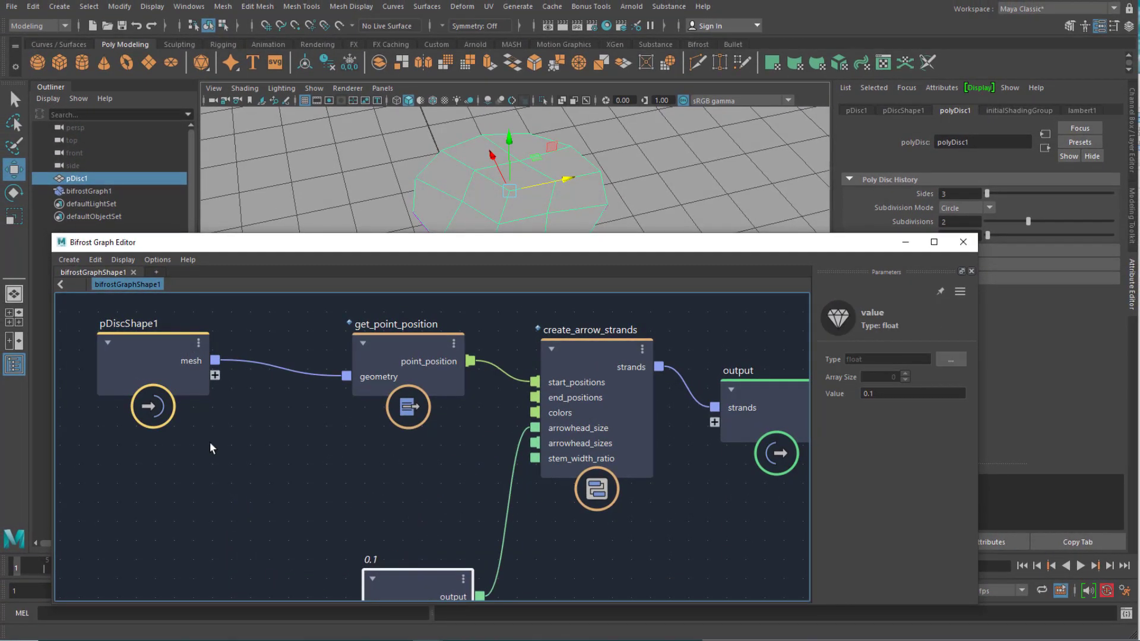
mouse_move(905, 243)
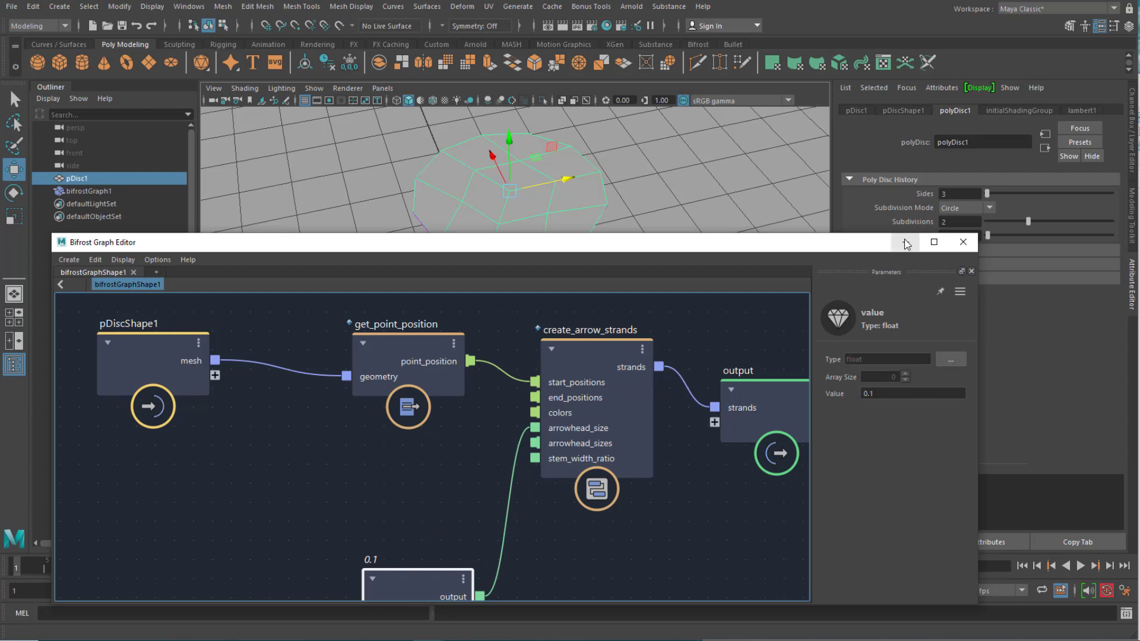
Minimize the Bifrost Graph Editor to return to the Maya scene.
left_click(962, 243)
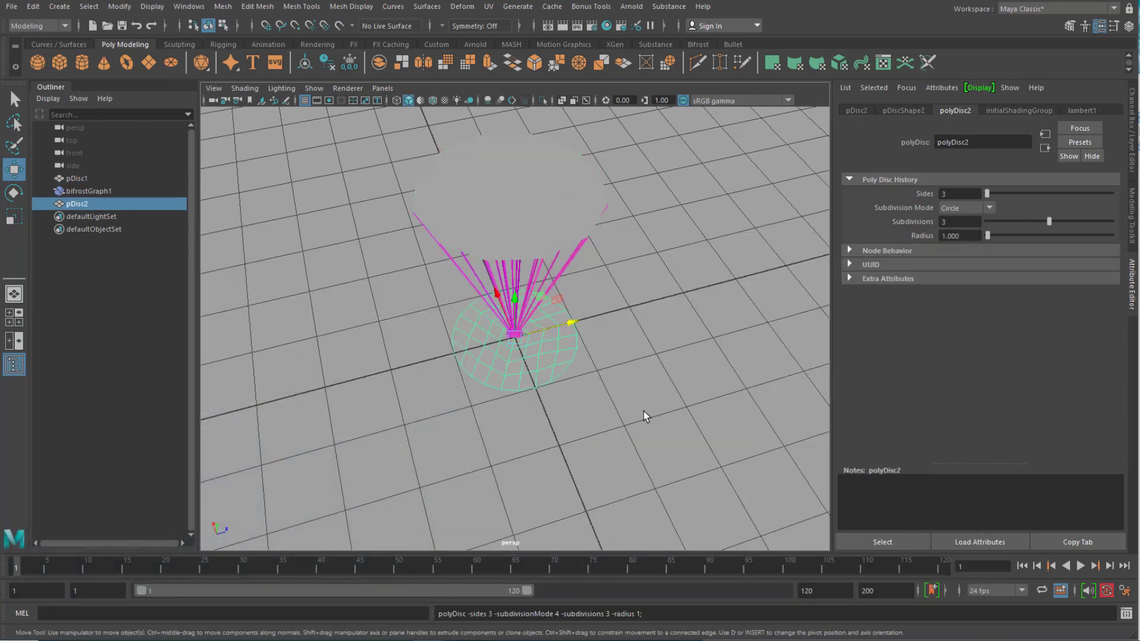
mouse_move(956, 305)
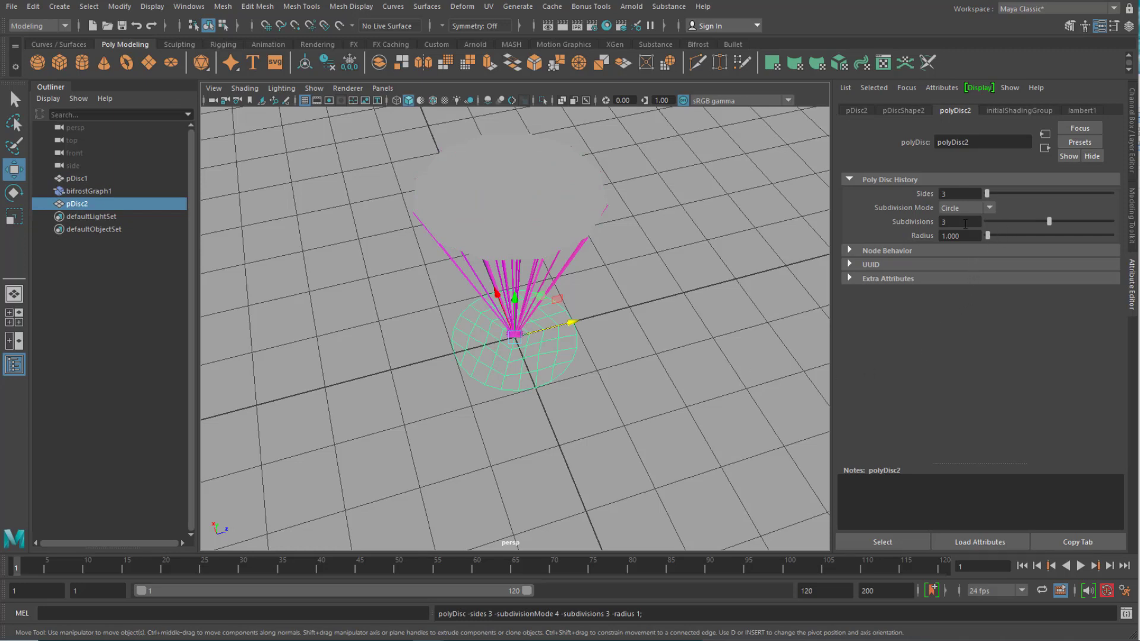
mouse_move(878, 326)
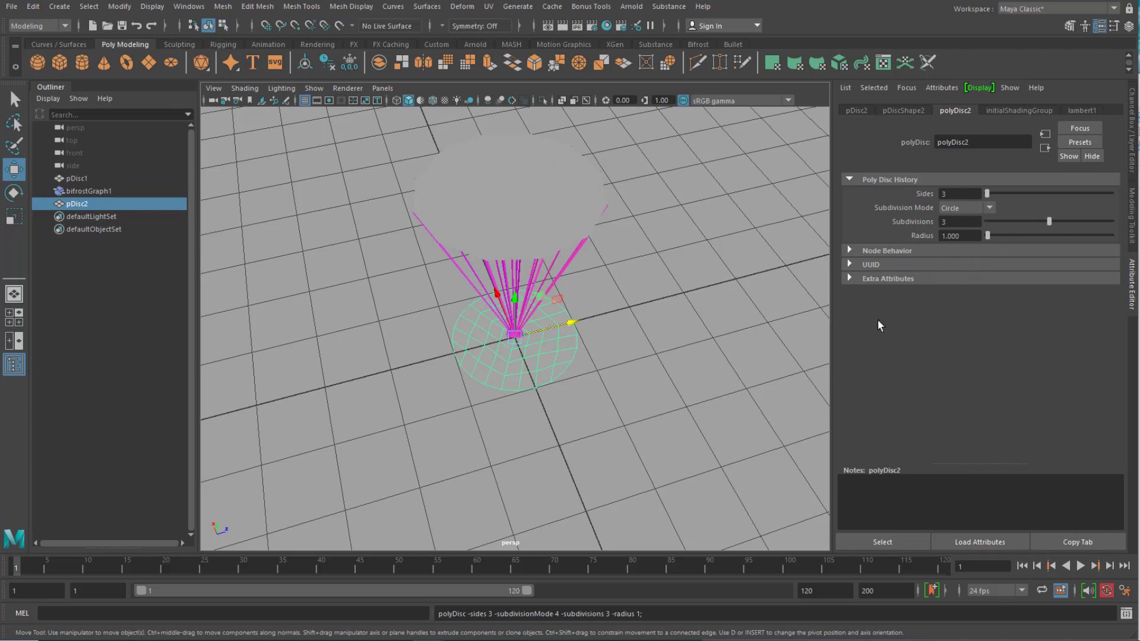
mouse_move(638, 443)
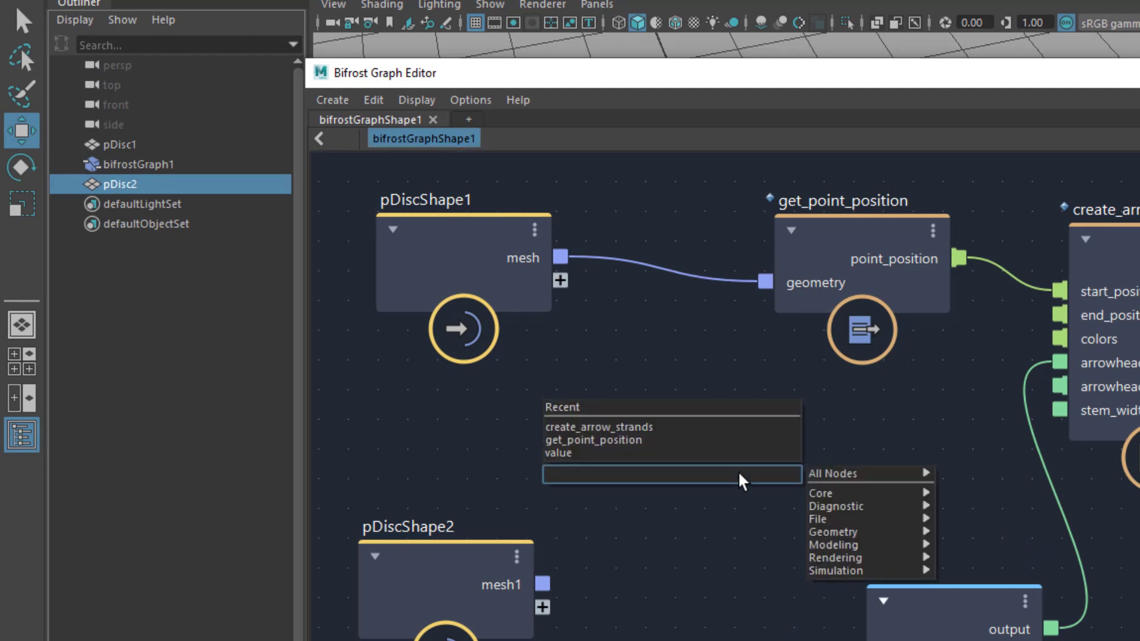
Add a get_point_position node by searching 'gpp' for the second disc.
type("g")
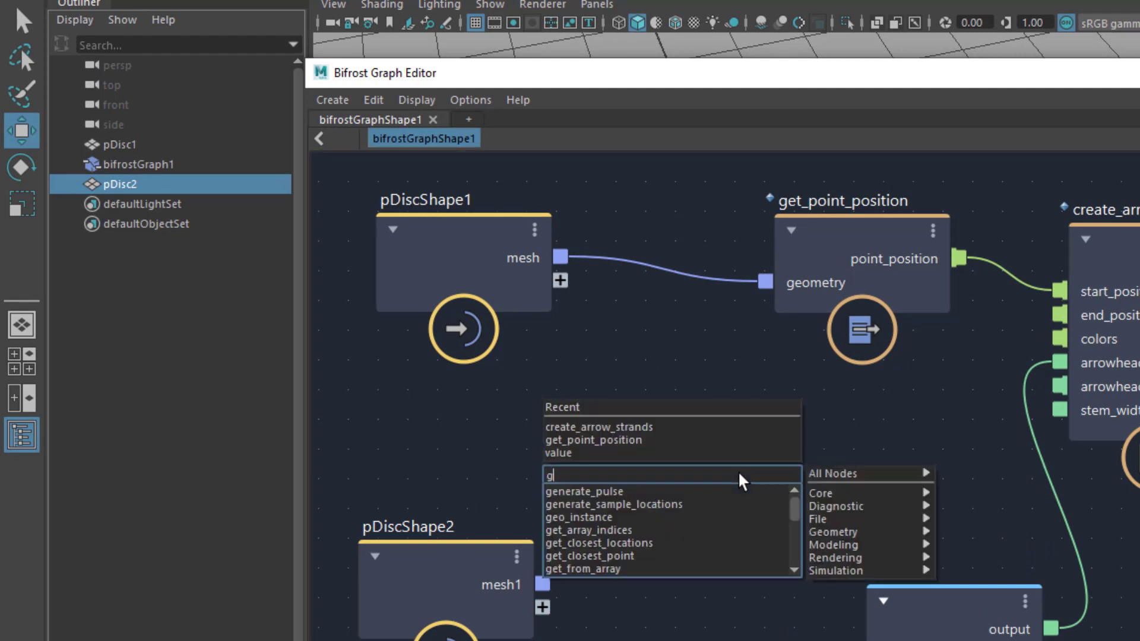
type("pp")
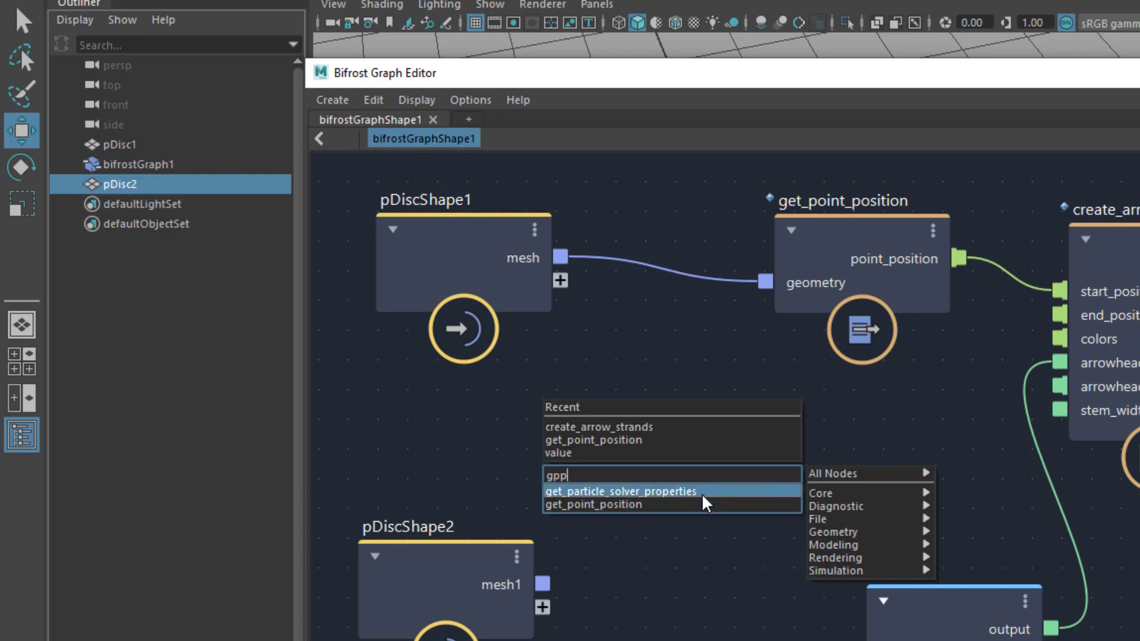
left_click(594, 503)
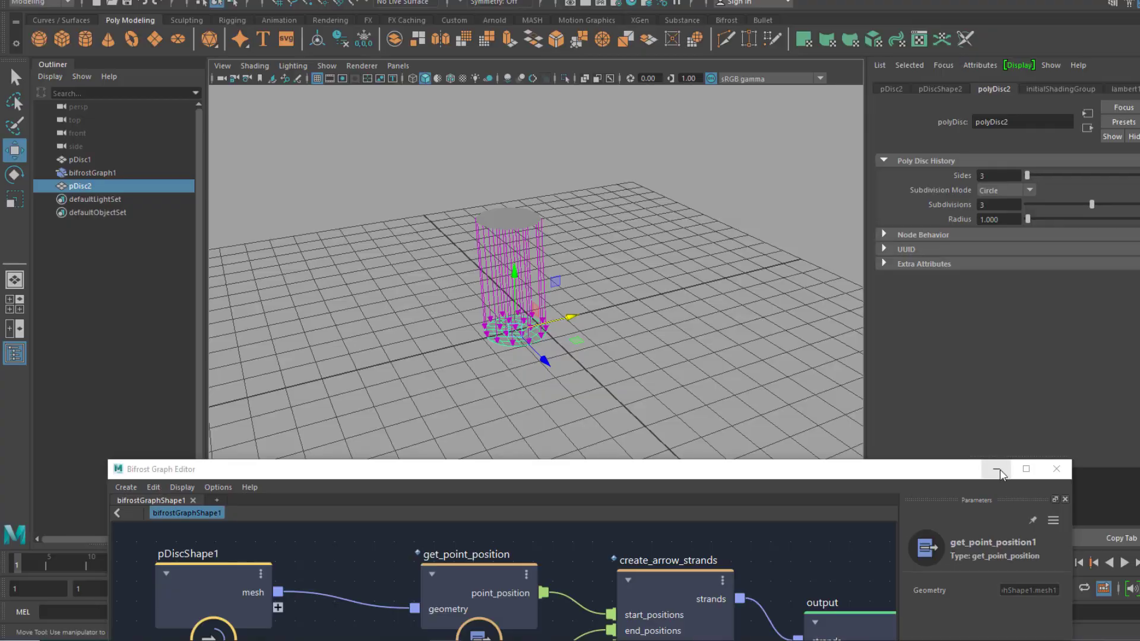
Minimize the graph editor and add an Arnold Skydome Light.
left_click(997, 469)
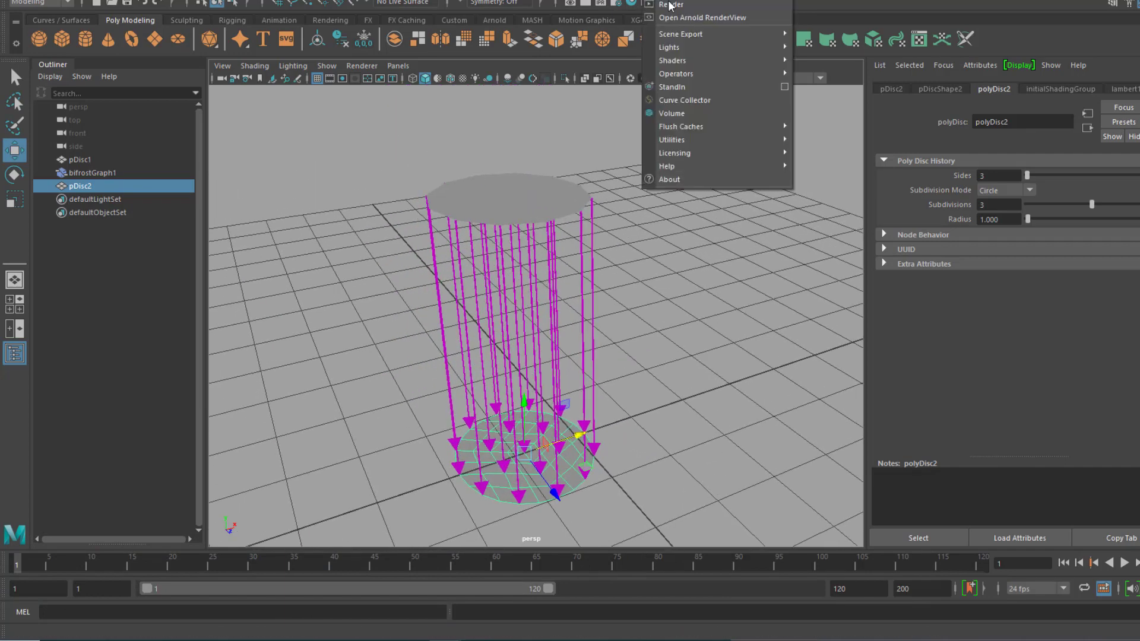
mouse_move(669, 47)
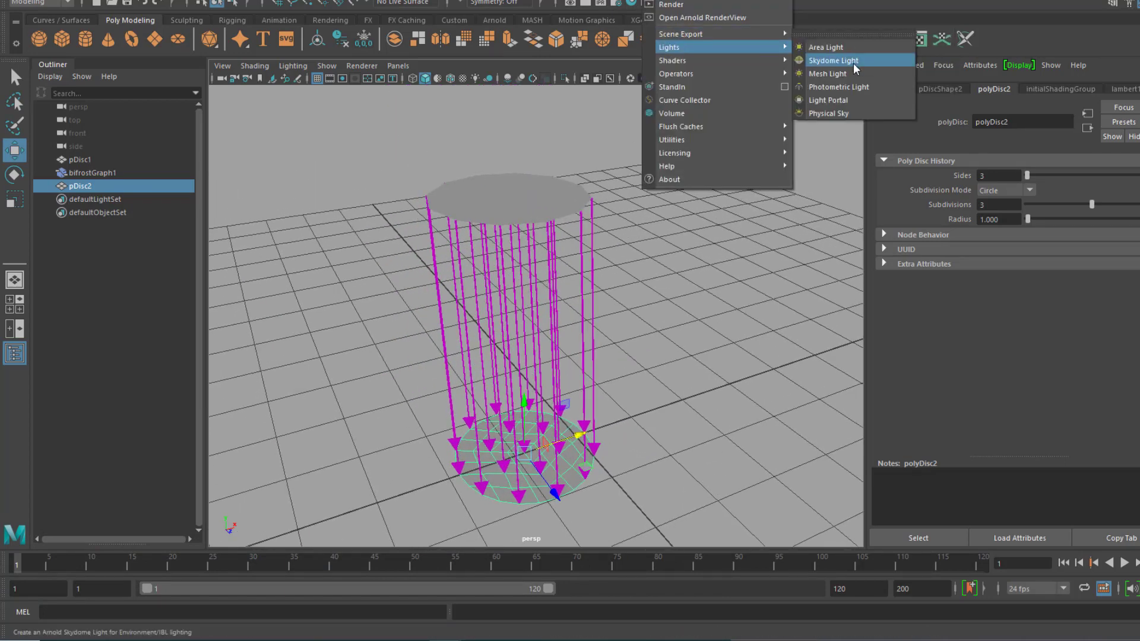
left_click(833, 61)
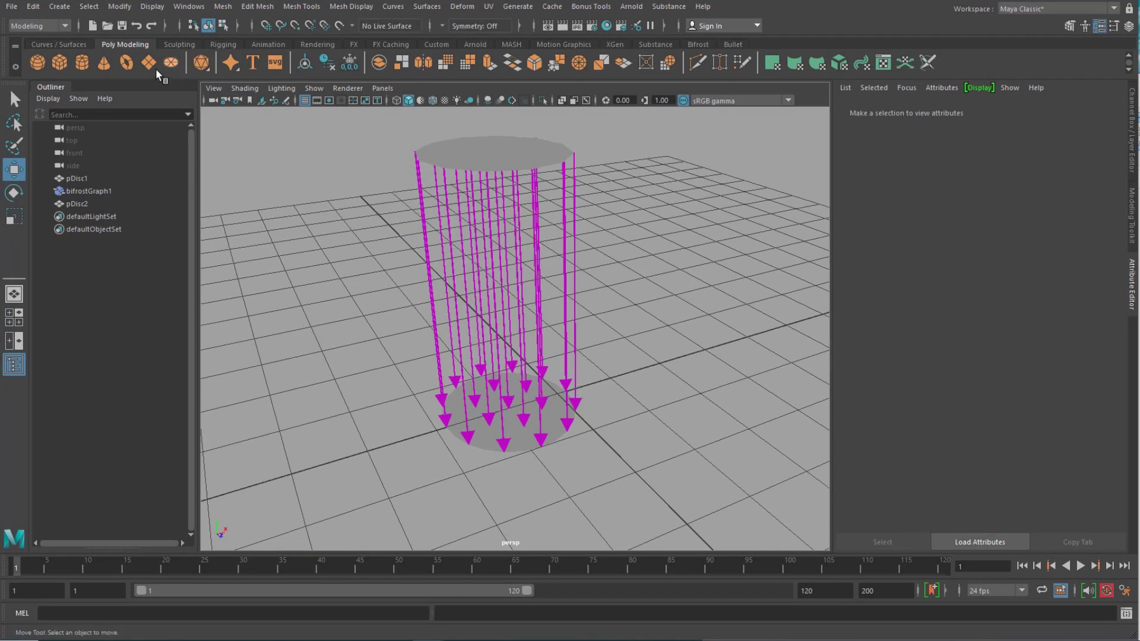
Add a point light and switch the viewport renderer to Arnold.
left_click(59, 5)
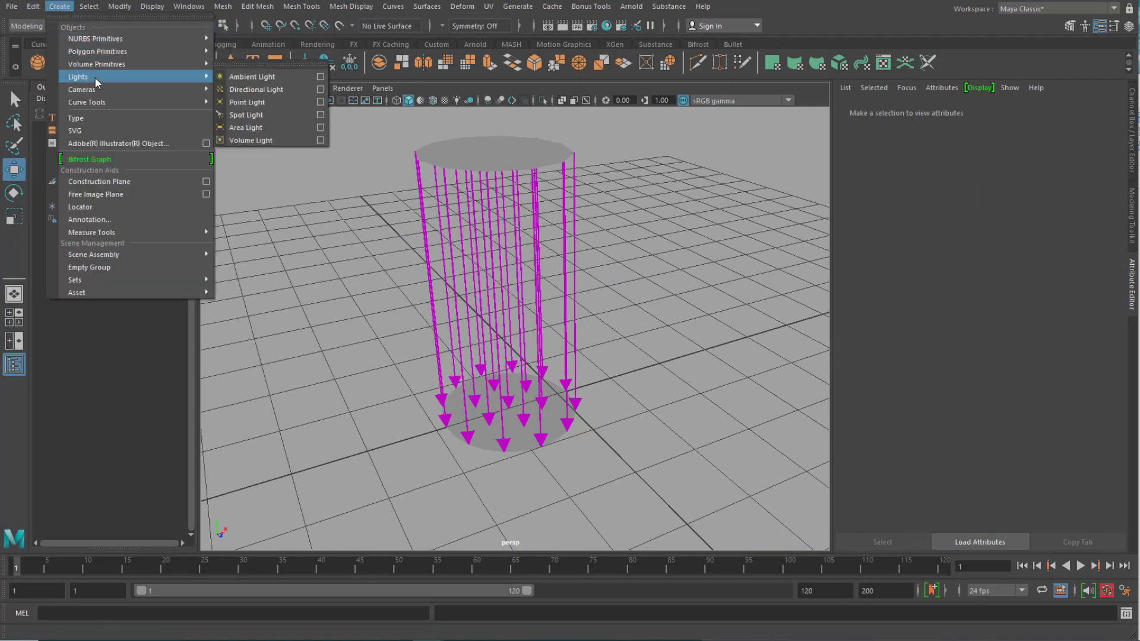
left_click(246, 102)
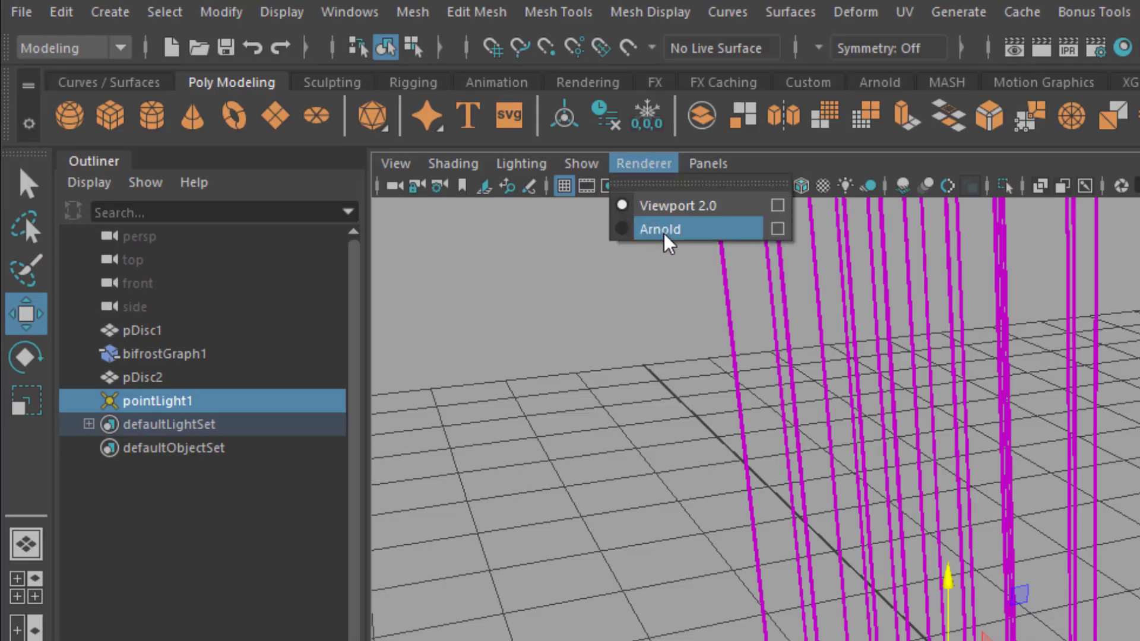
left_click(660, 229)
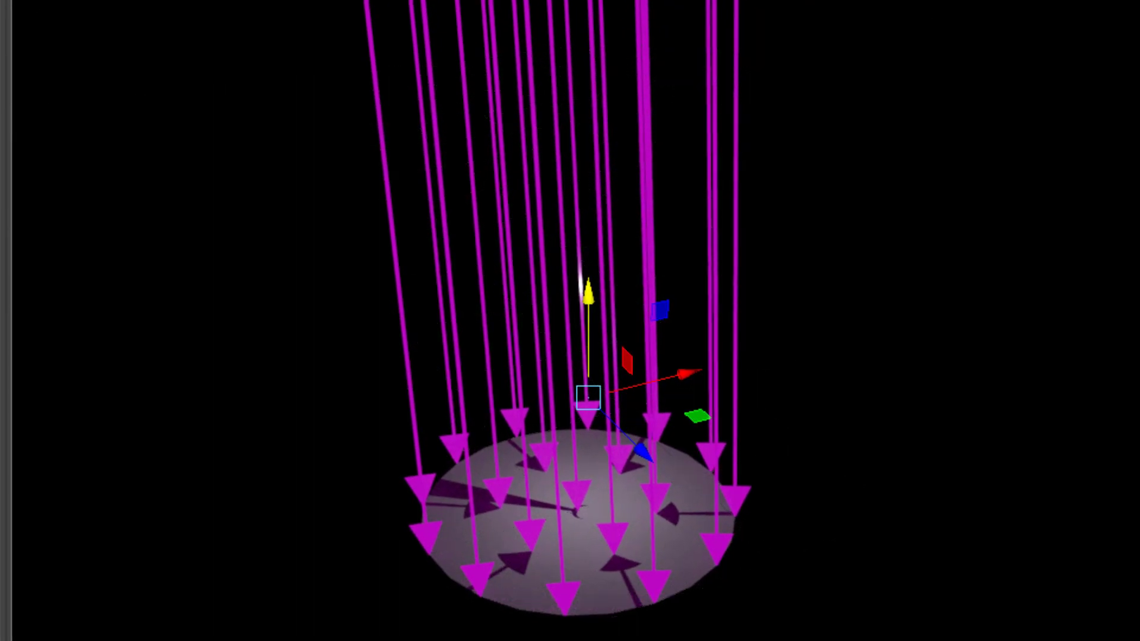
mouse_move(428, 593)
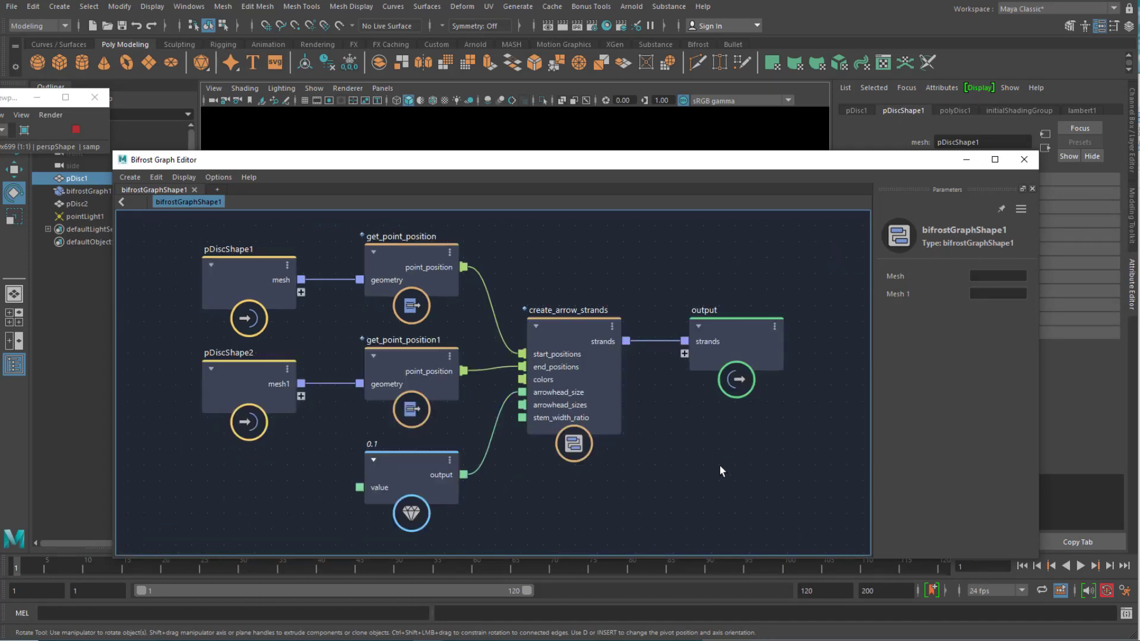
mouse_move(938, 253)
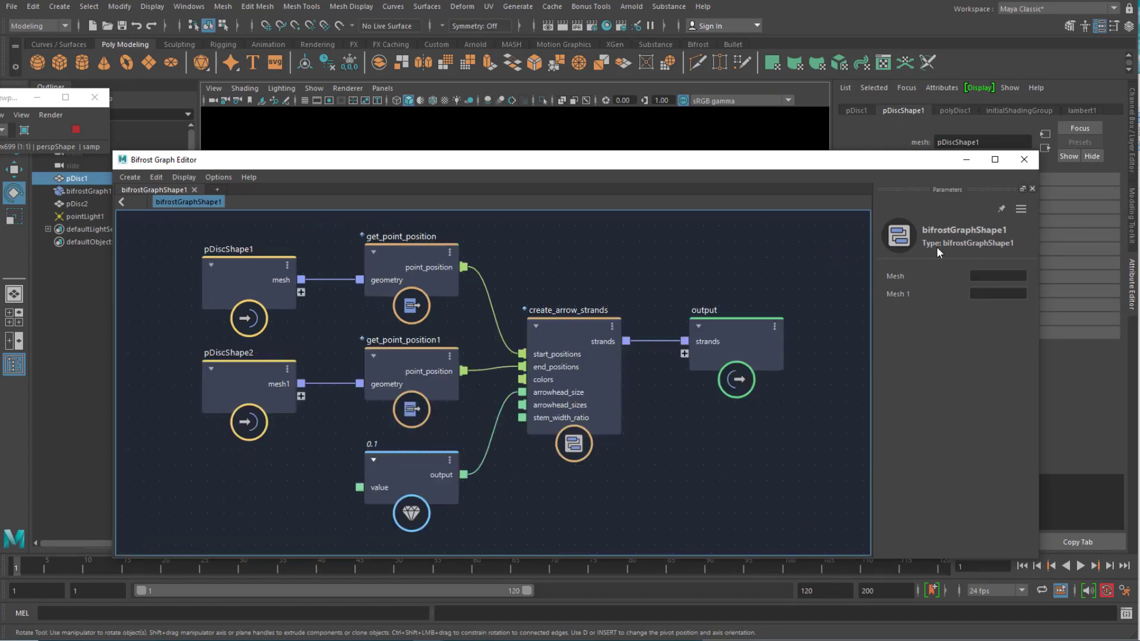